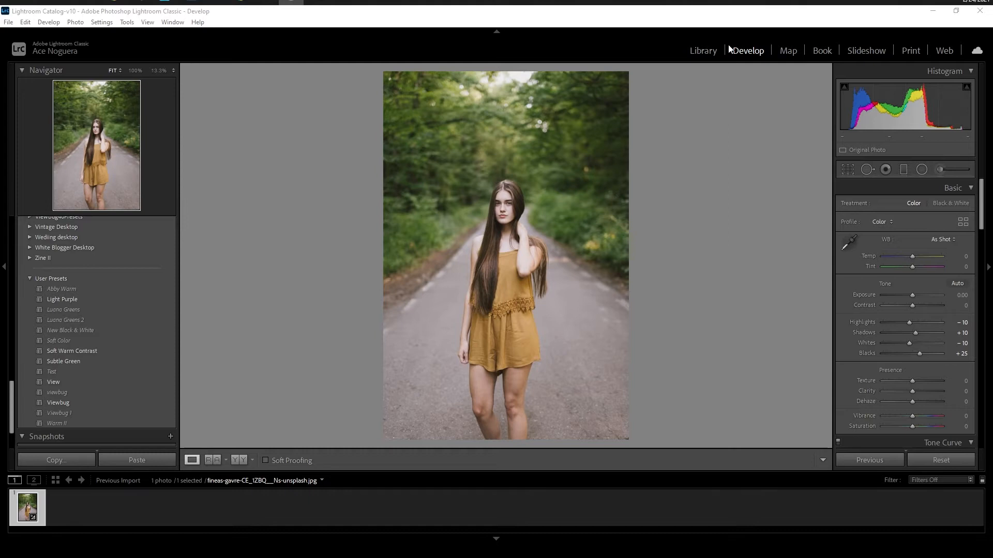
mouse_move(633, 202)
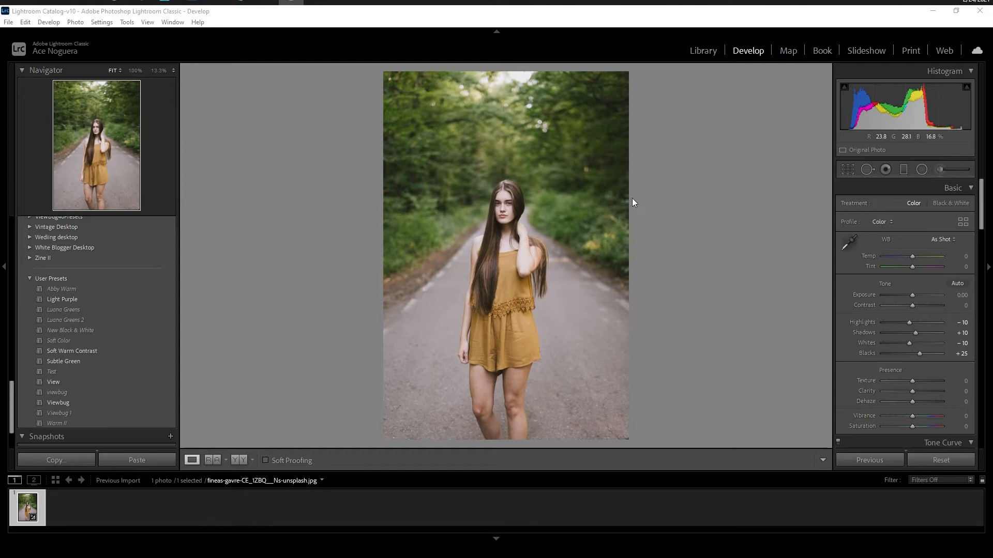
mouse_move(716, 114)
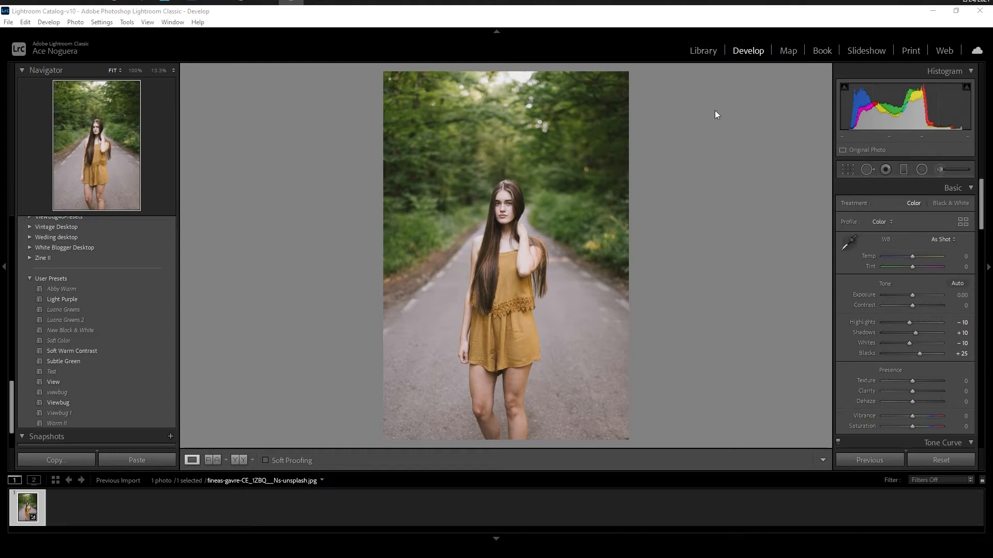
mouse_move(848, 239)
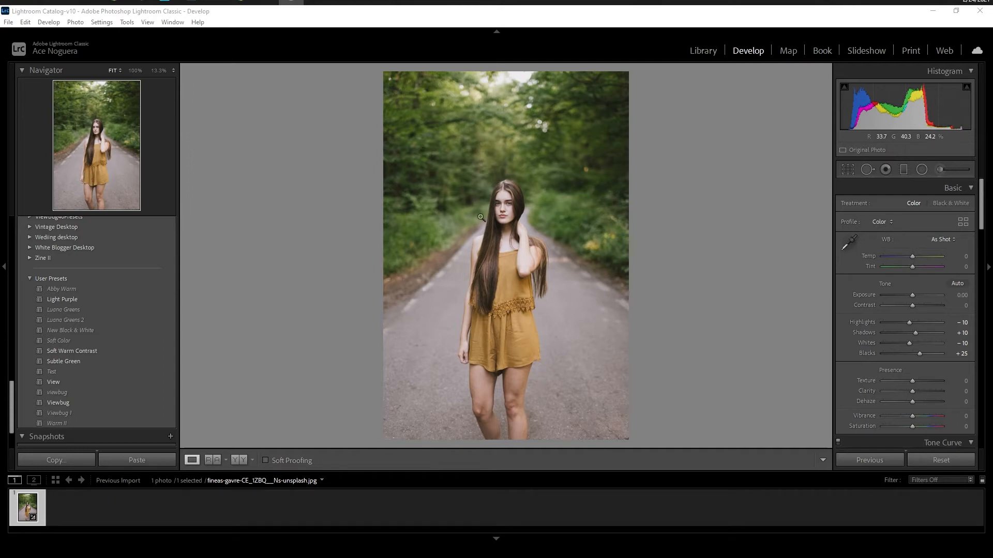
mouse_move(582, 224)
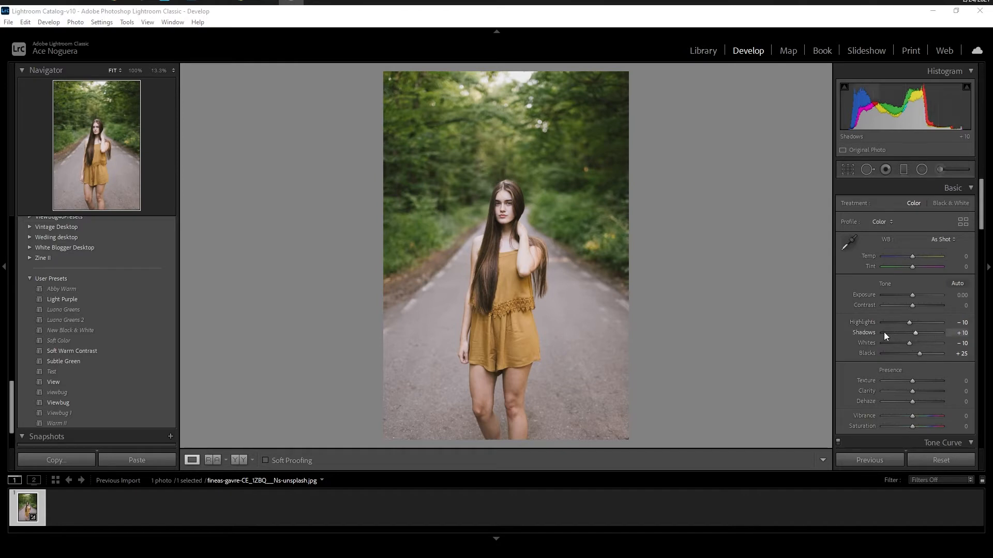
mouse_move(724, 310)
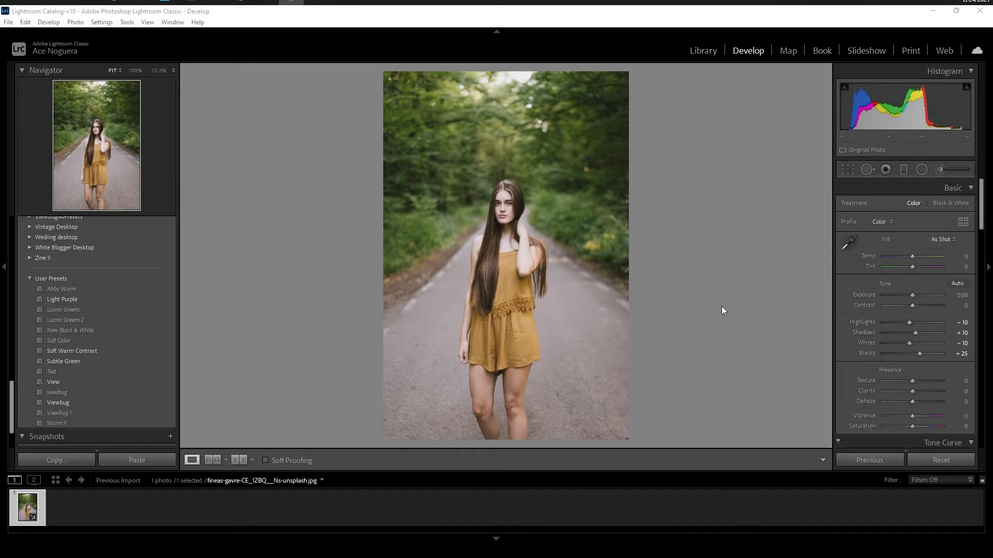
mouse_move(730, 316)
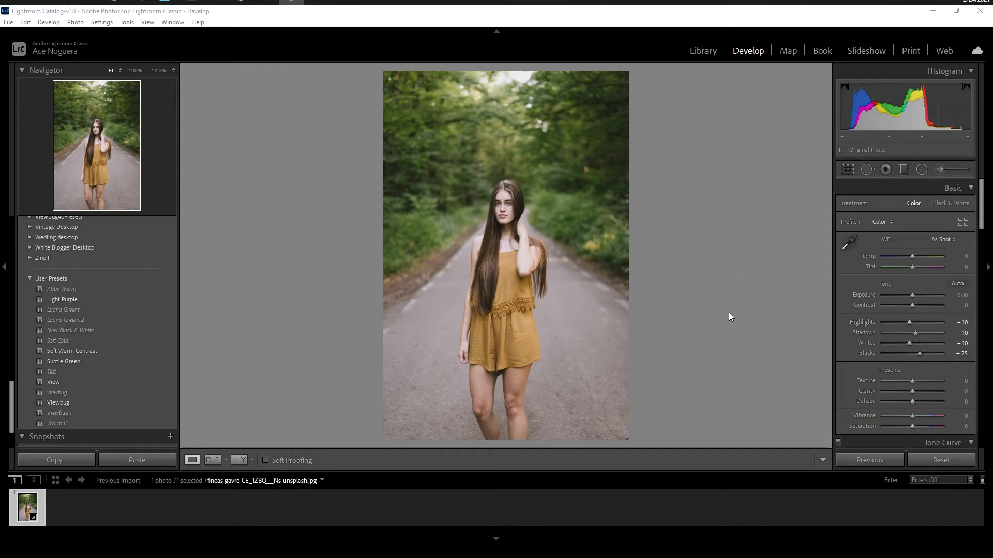
mouse_move(483, 326)
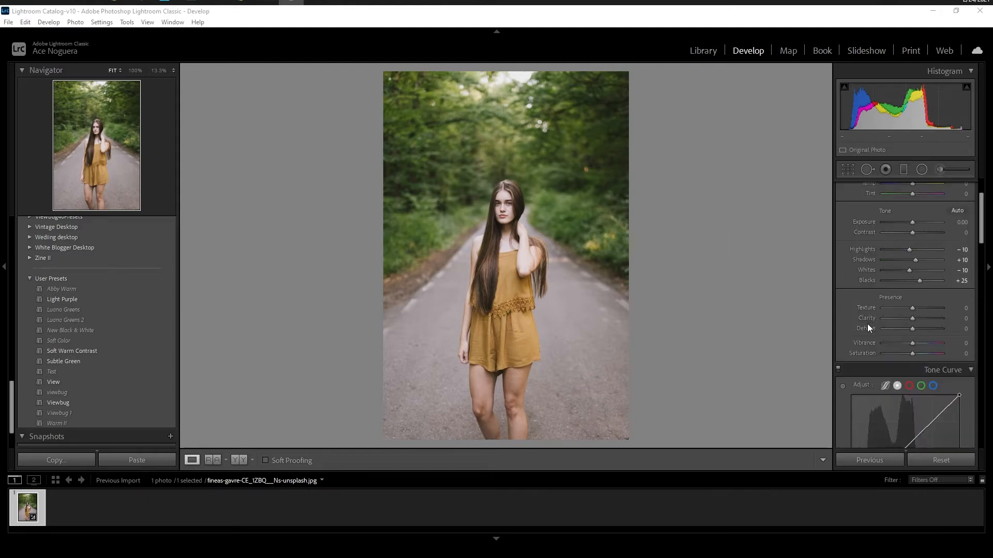
Set Contrast to +39 and pull Highlights down to -39
drag(895, 258, 917, 258)
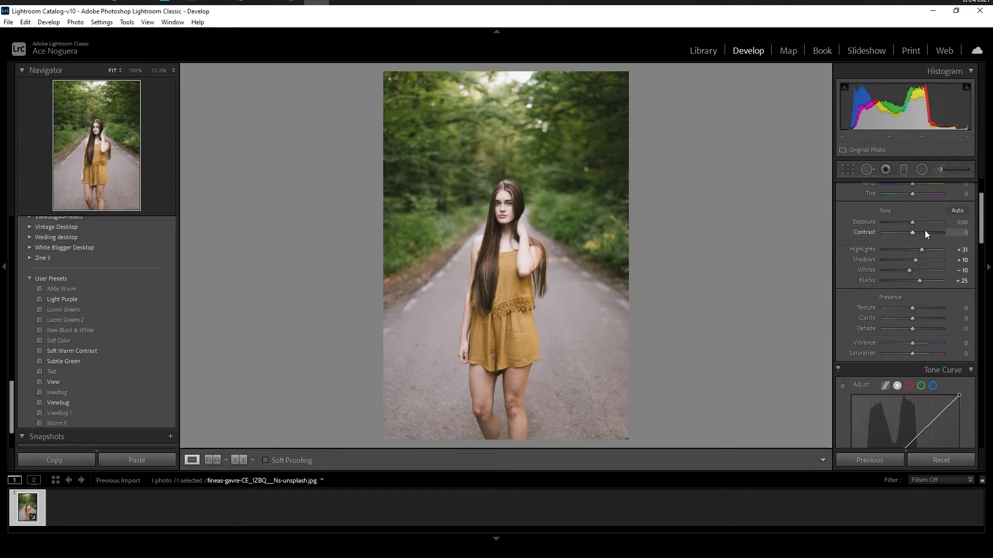
drag(913, 233, 930, 232)
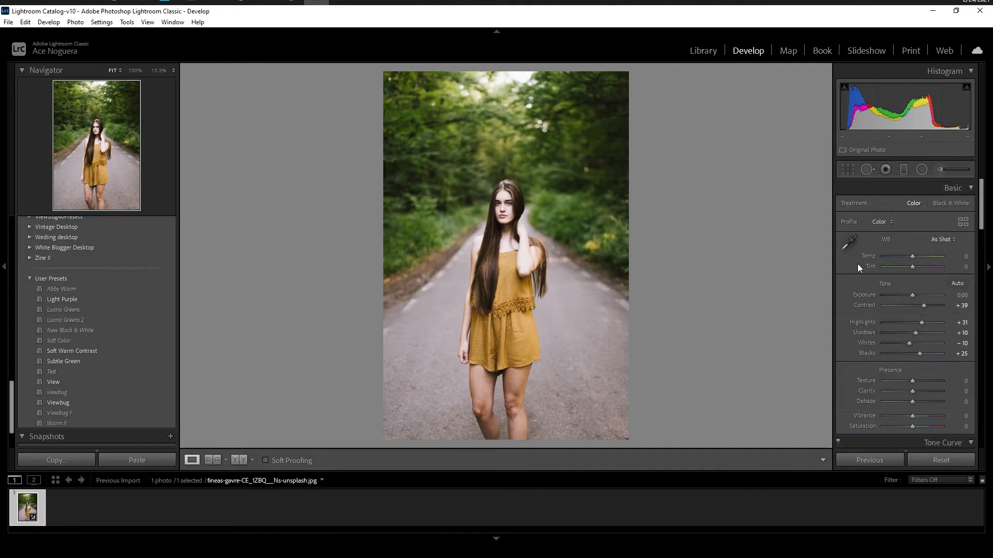
mouse_move(878, 304)
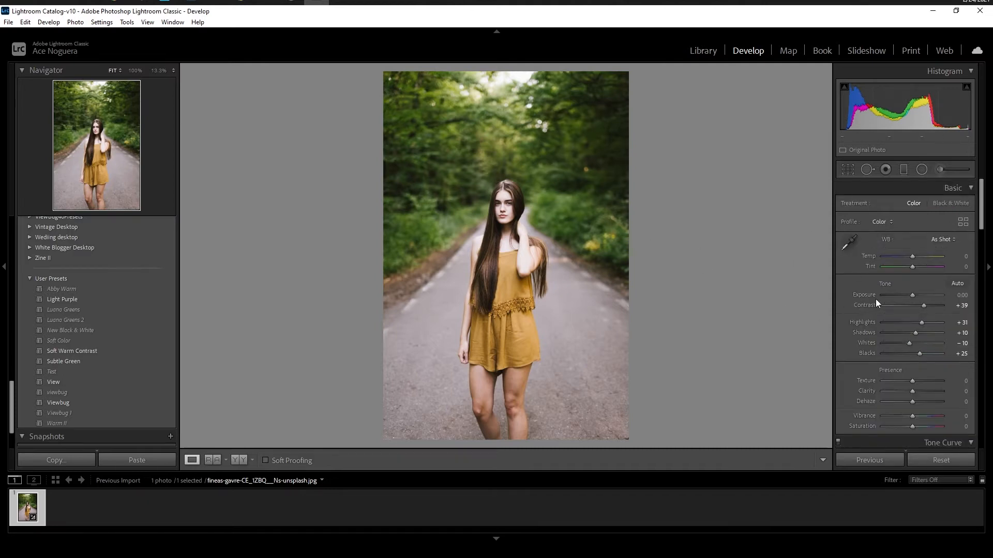
drag(935, 322, 913, 321)
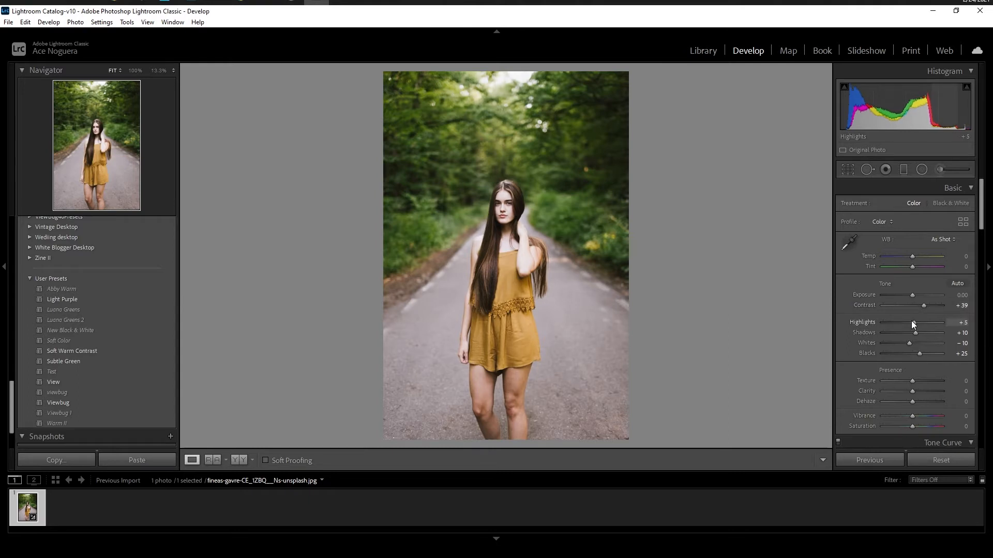
drag(913, 322, 898, 322)
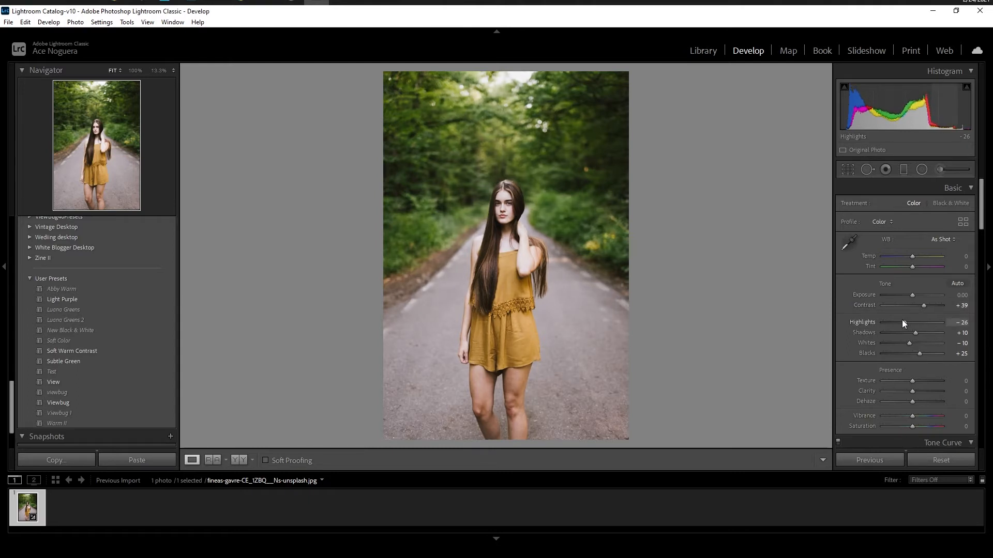
drag(902, 322, 895, 323)
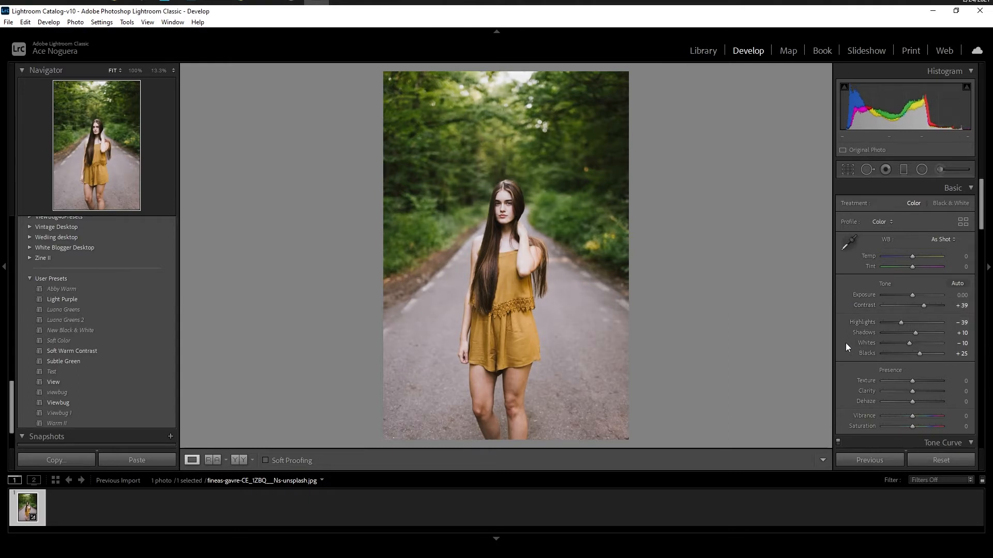
Lift Shadows to +60 and raise Clarity to +47
scroll(down, 3)
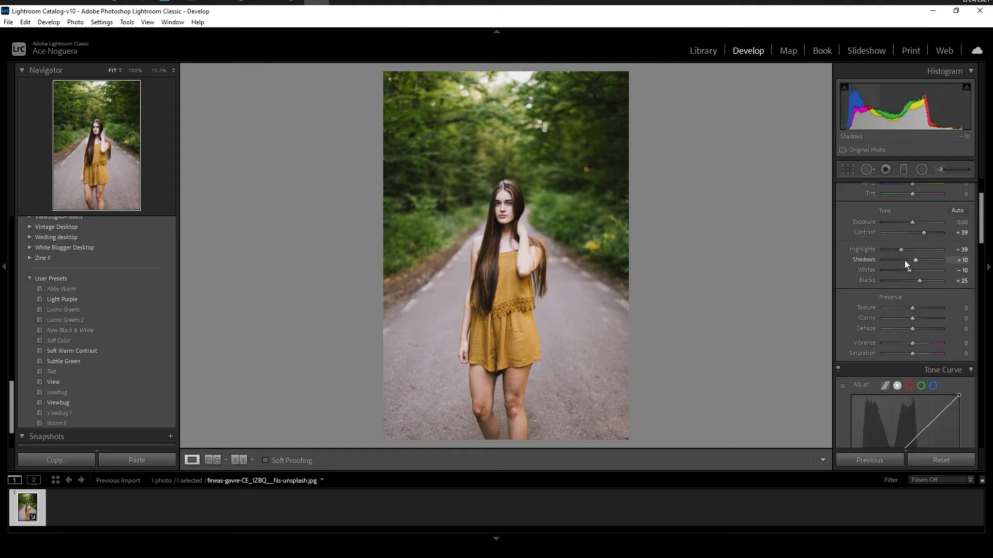
drag(917, 259, 931, 259)
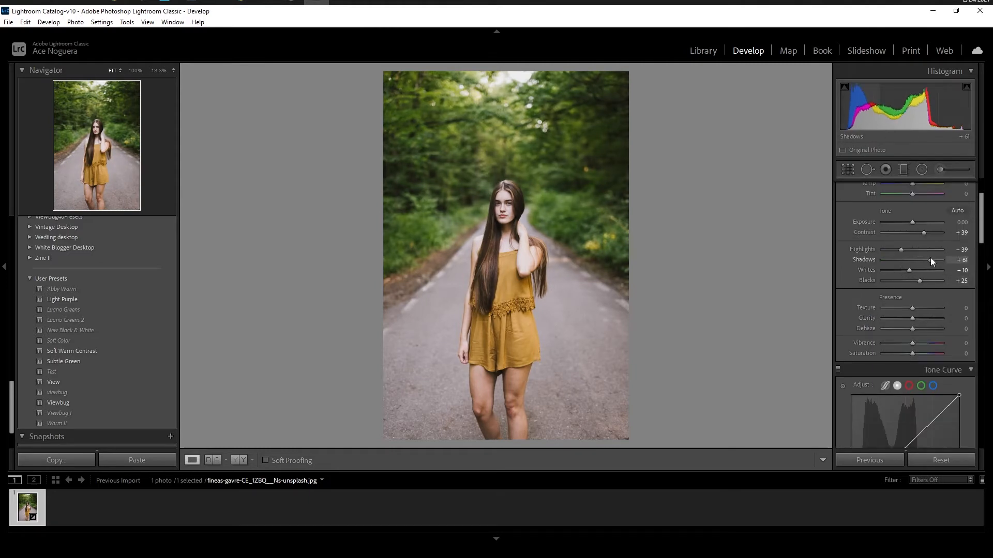
drag(930, 259, 929, 259)
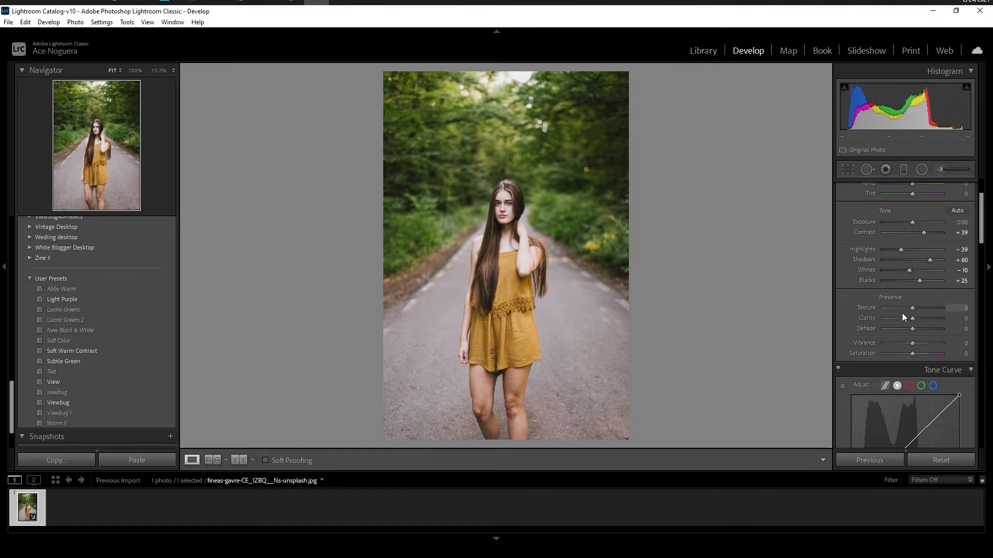
drag(912, 318, 923, 318)
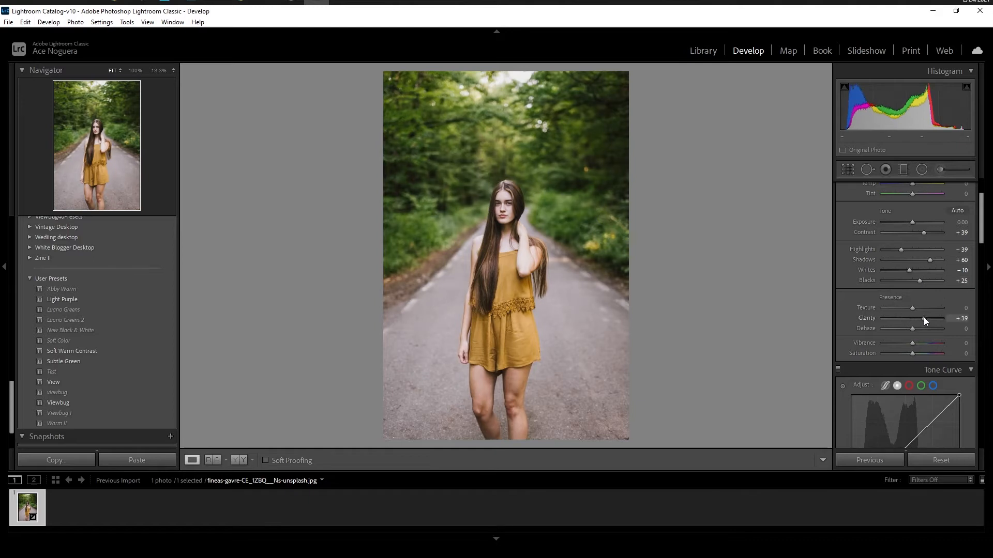
drag(921, 317, 937, 317)
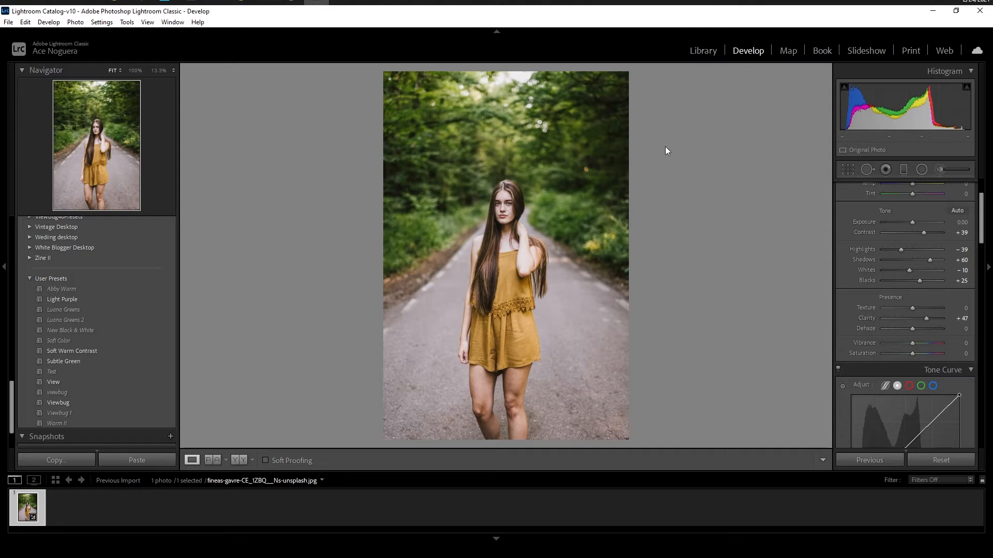
mouse_move(873, 290)
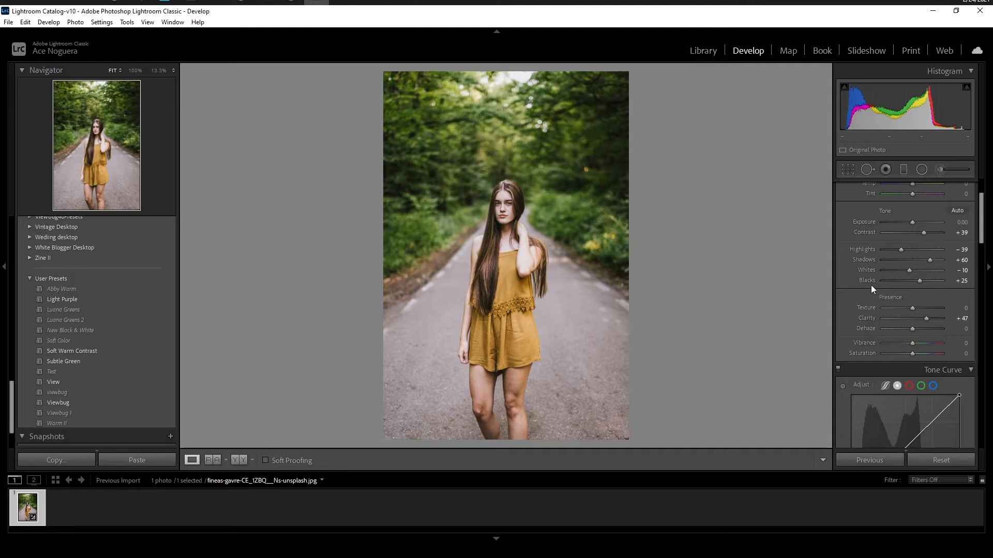
mouse_move(873, 286)
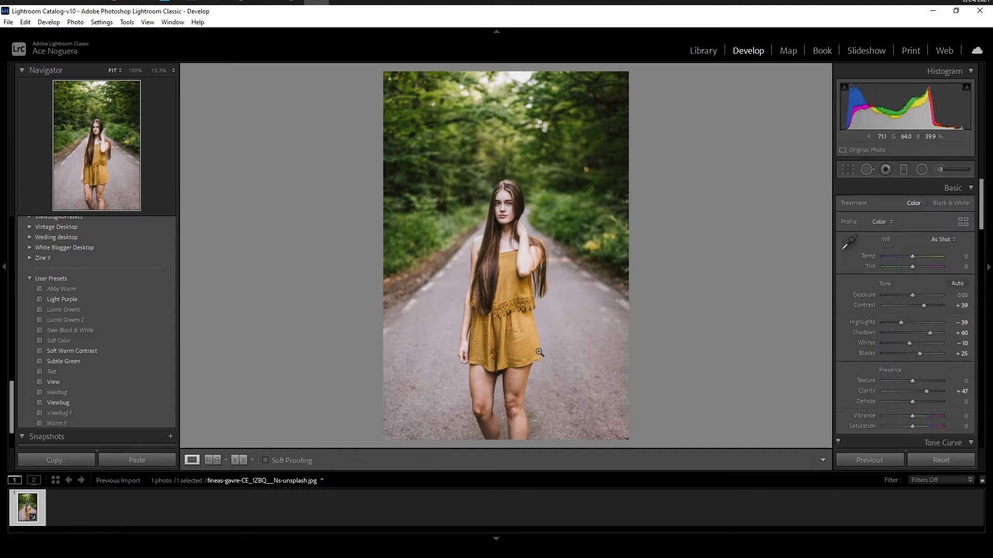
mouse_move(340, 318)
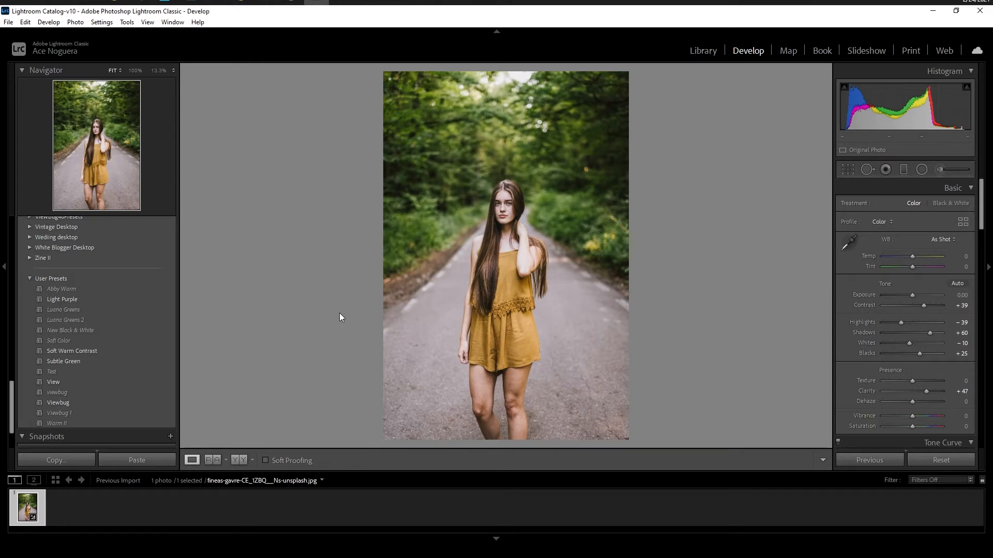
mouse_move(210, 354)
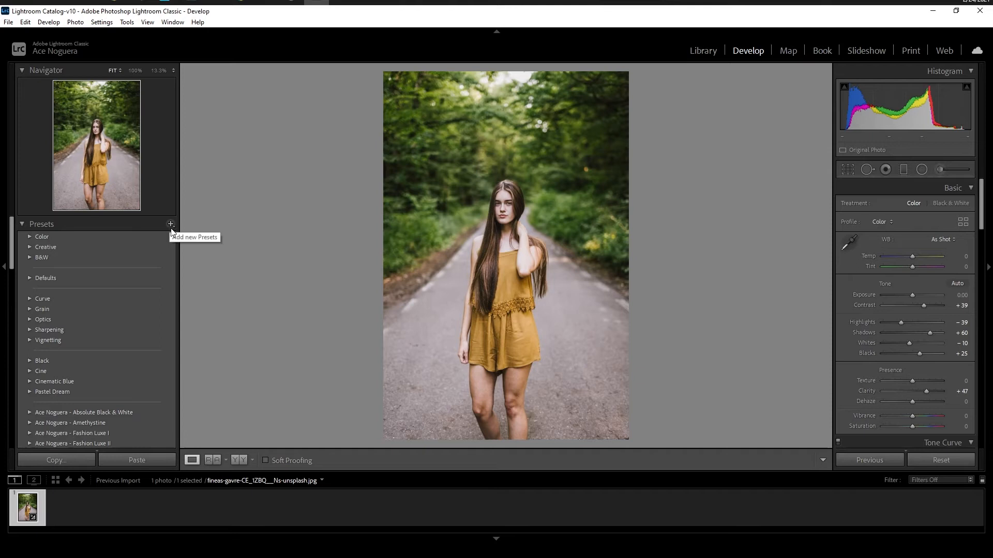
Choose Create Preset from the Presets panel's add menu to bring up the New Develop Preset dialog
click(171, 225)
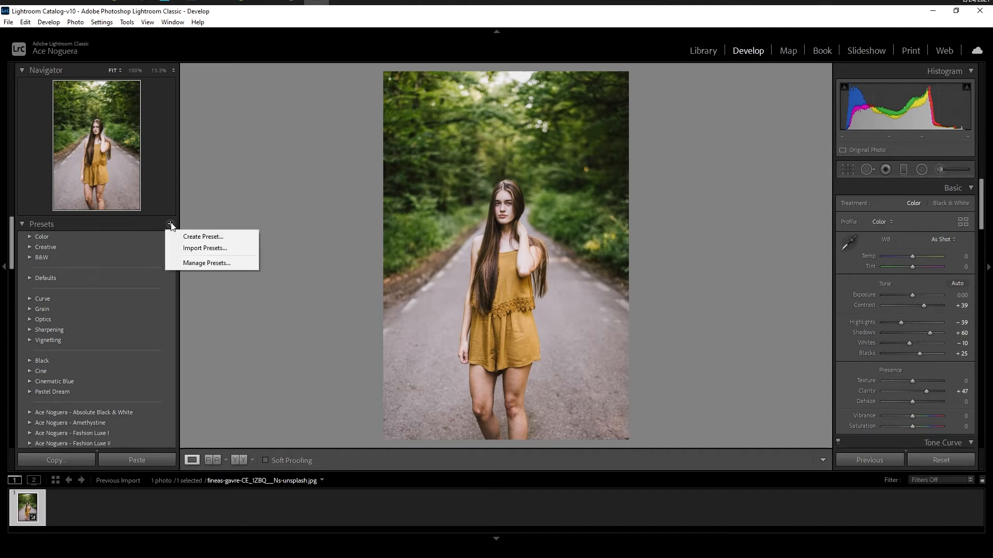
click(203, 236)
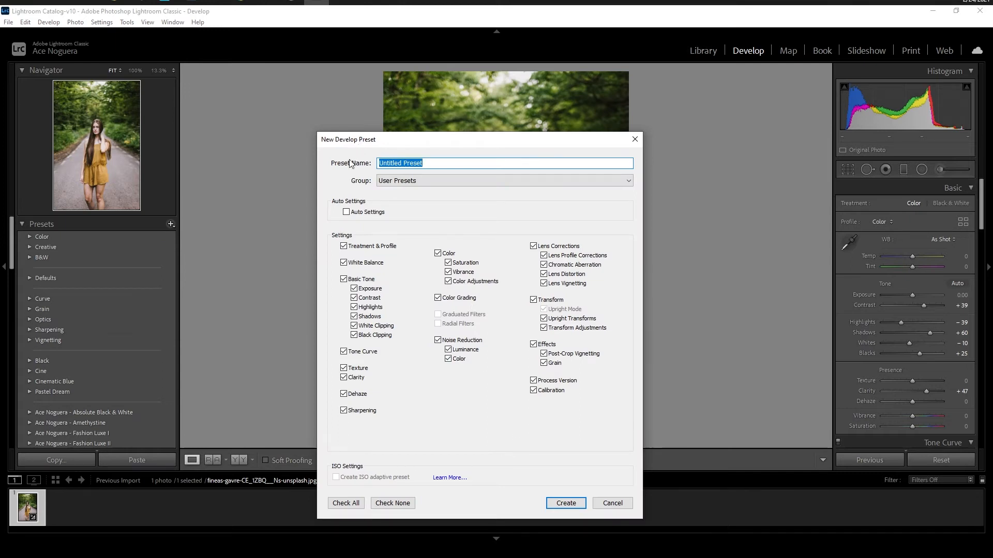
mouse_move(370, 186)
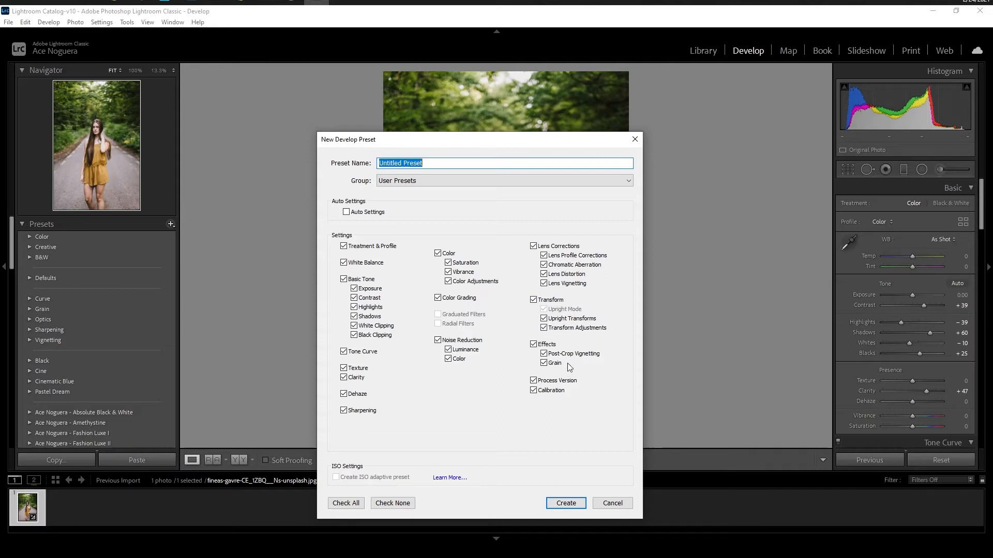
click(544, 354)
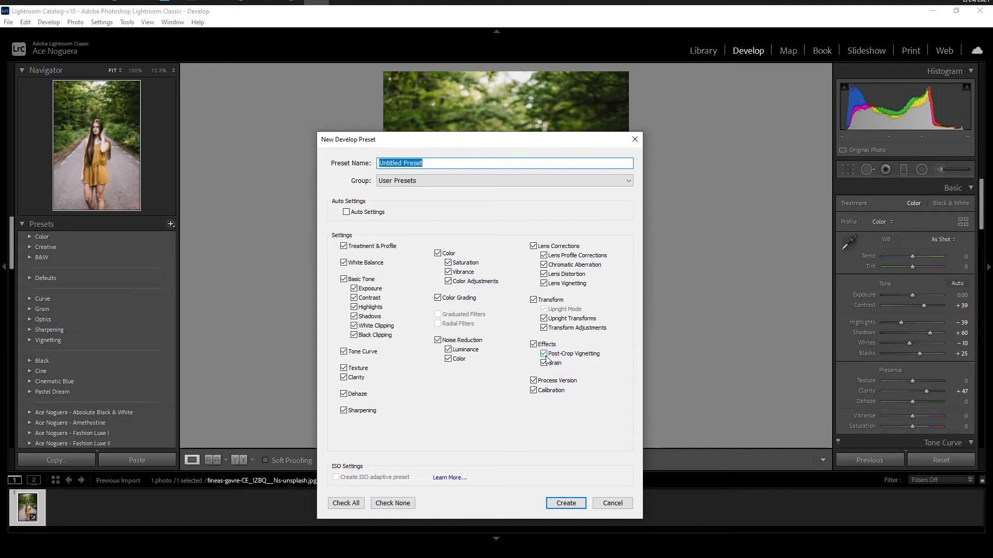
click(543, 363)
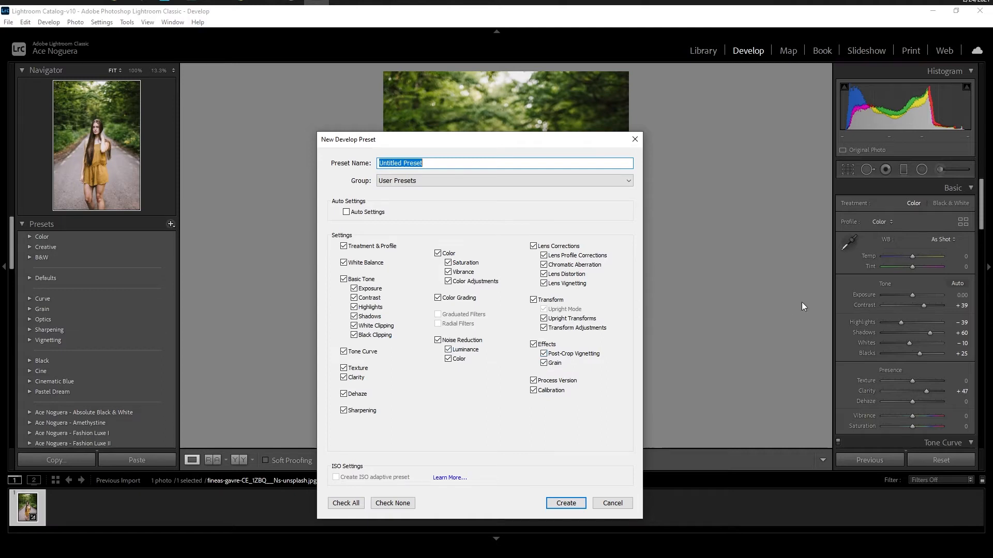
mouse_move(600, 186)
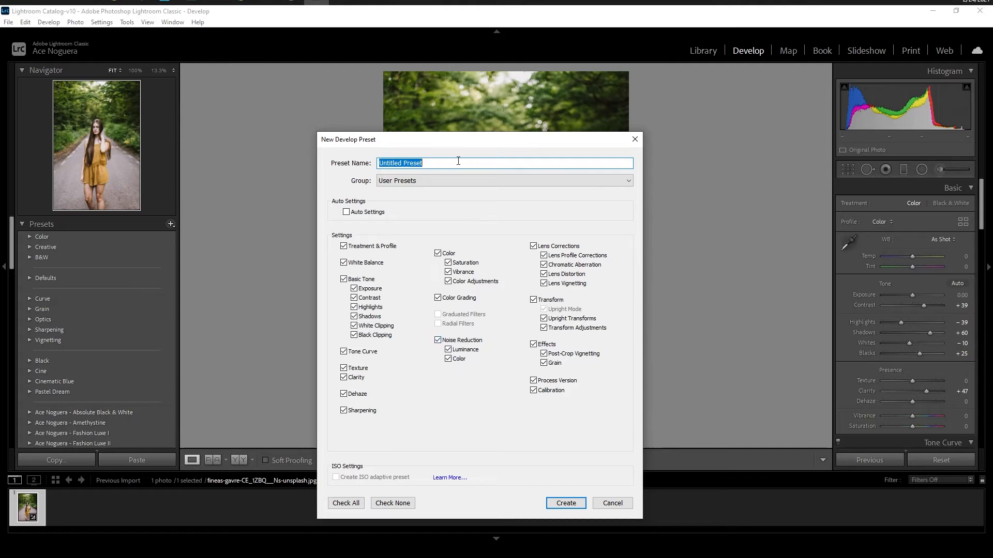
Replace the default preset name with 'Preset Tutorial'
double_click(412, 162)
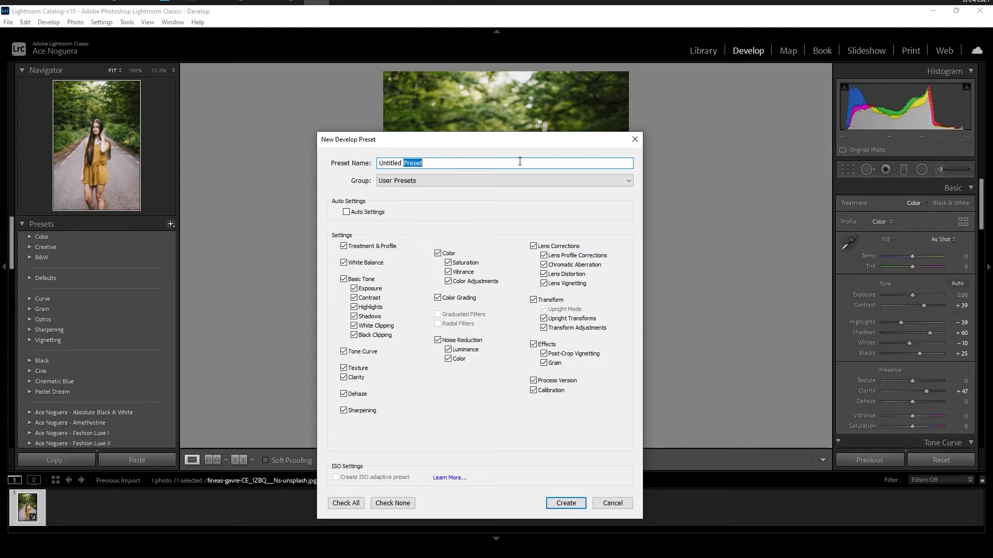
text(U)
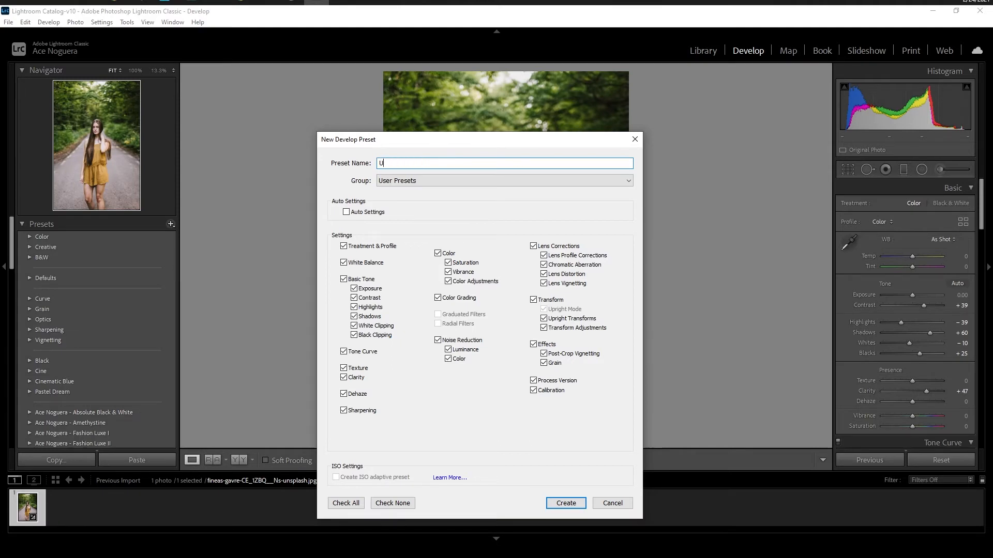
text(Preset Tutorial)
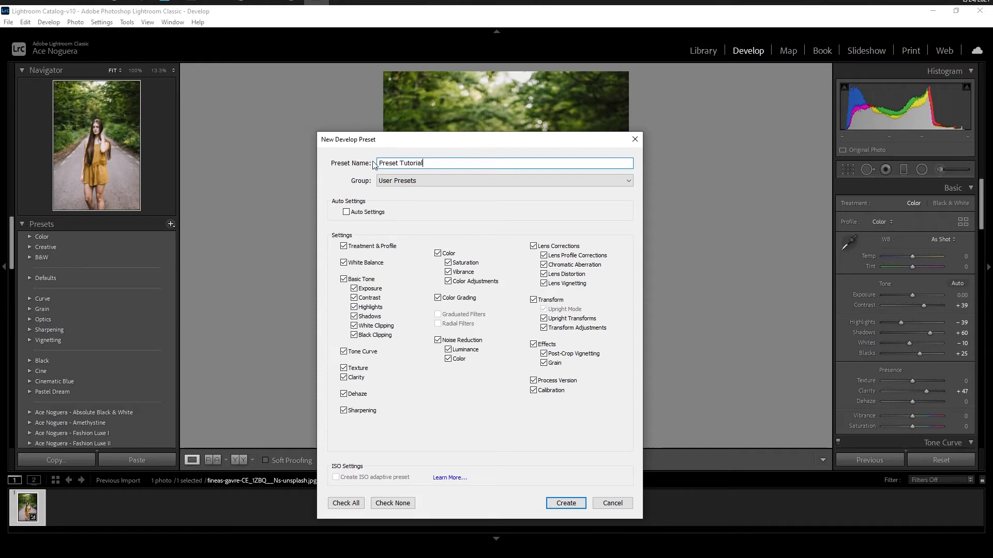
mouse_move(400, 187)
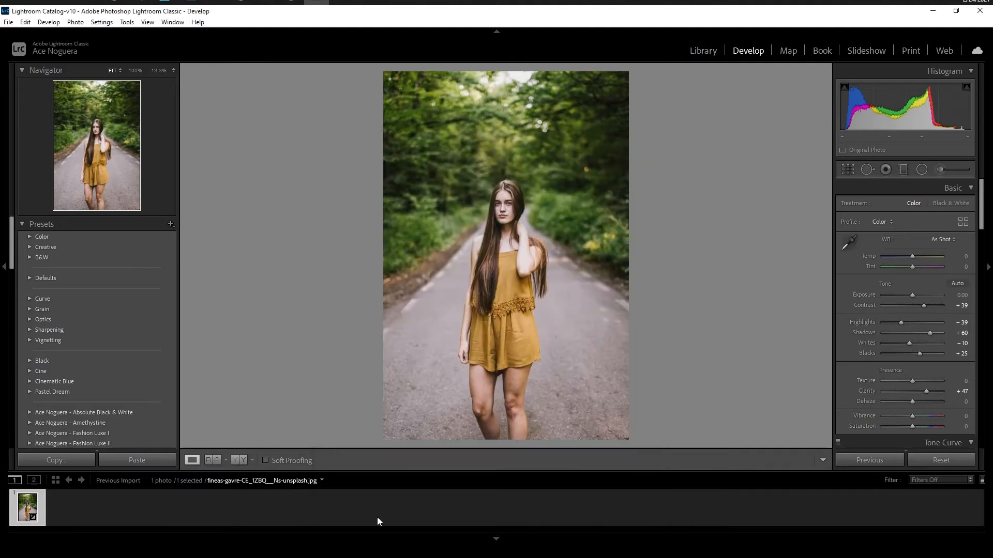
Scroll the Presets panel down to the User Presets group showing Preset Tutorial
scroll(down, 3)
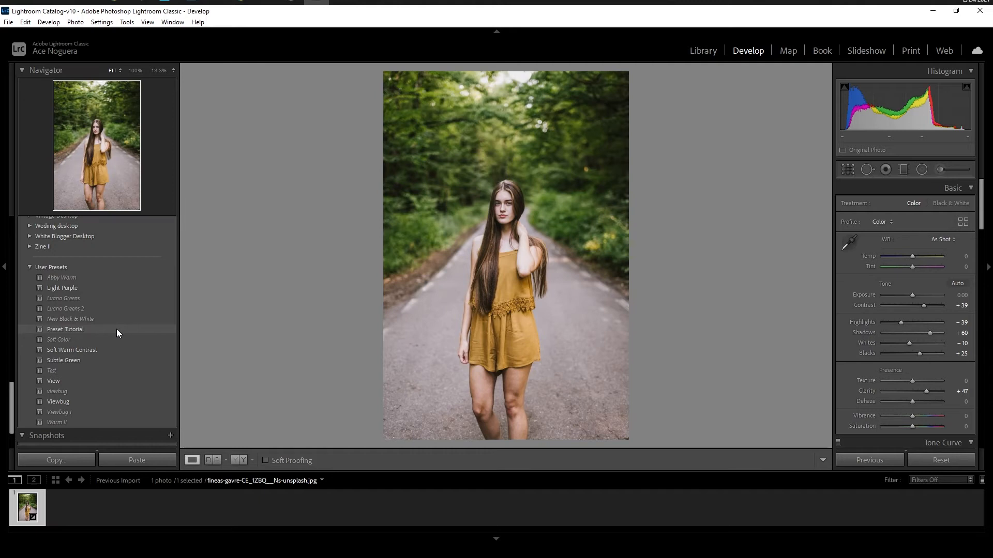
mouse_move(762, 437)
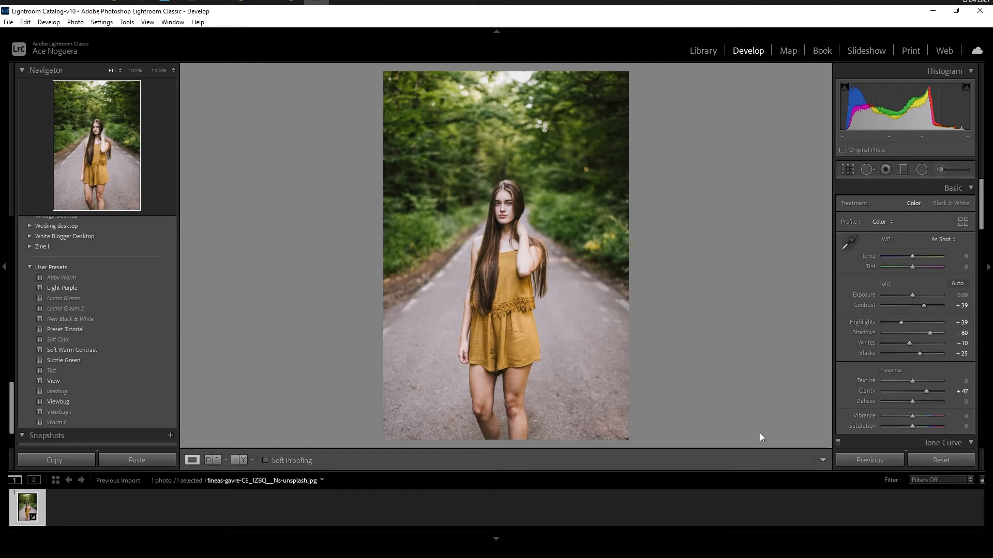
Reset the portrait so all tone and presence sliders return to zero
click(941, 459)
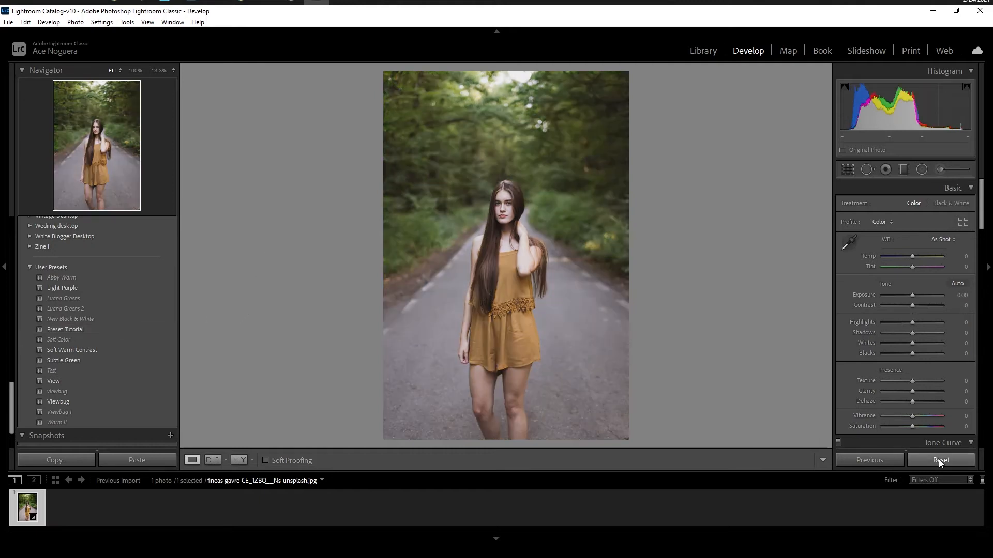
click(941, 459)
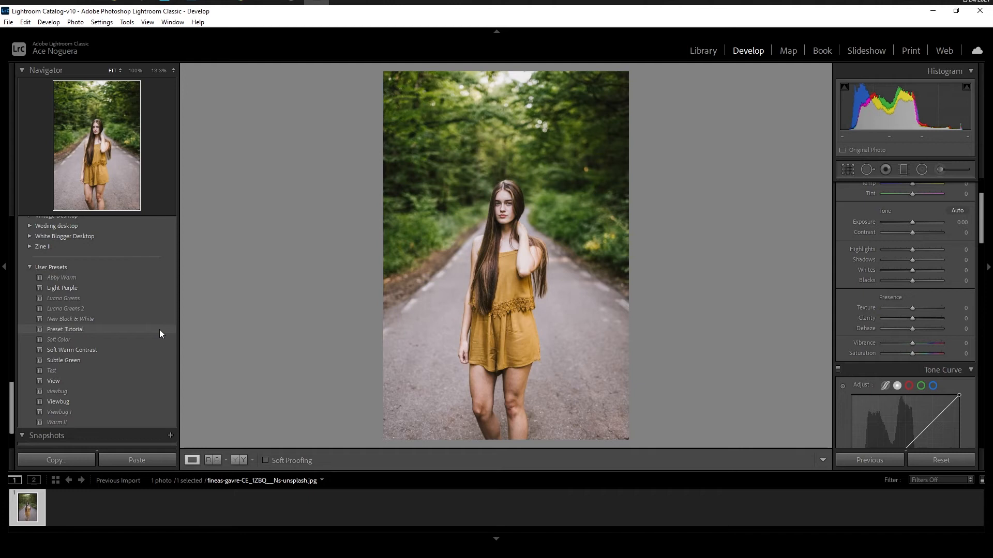
Apply Preset Tutorial, restoring contrast +39, highlights -39, shadows +60, blacks +25 and clarity +47
click(65, 328)
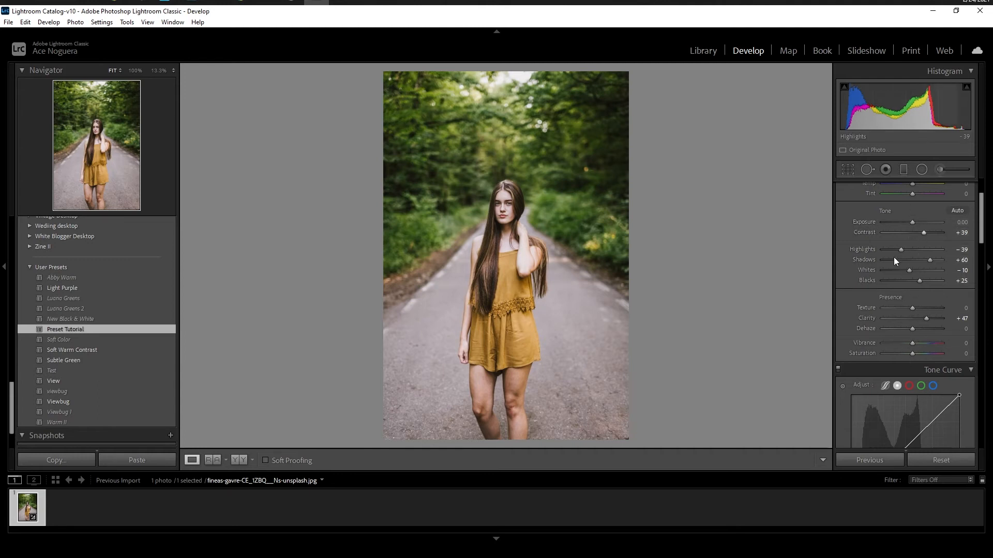
mouse_move(917, 308)
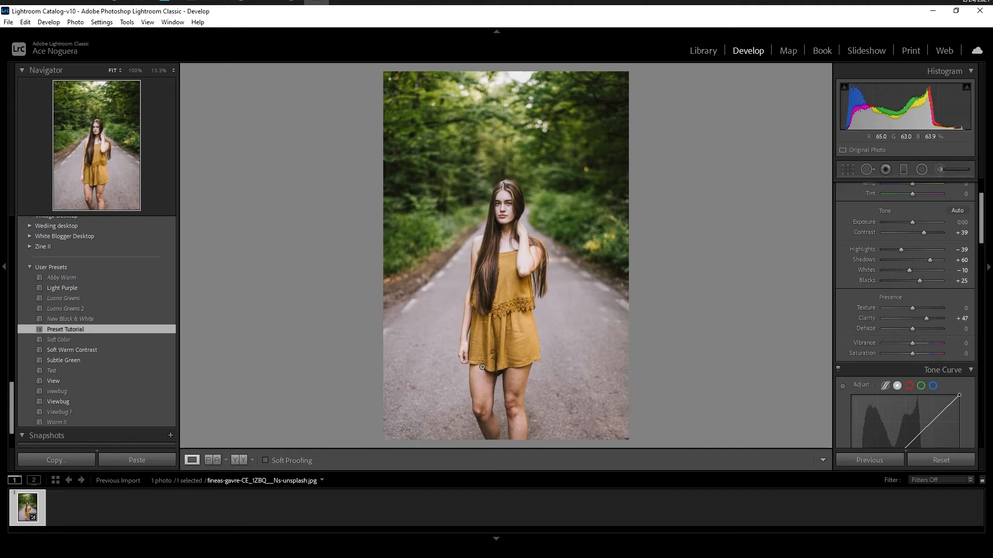
mouse_move(69, 500)
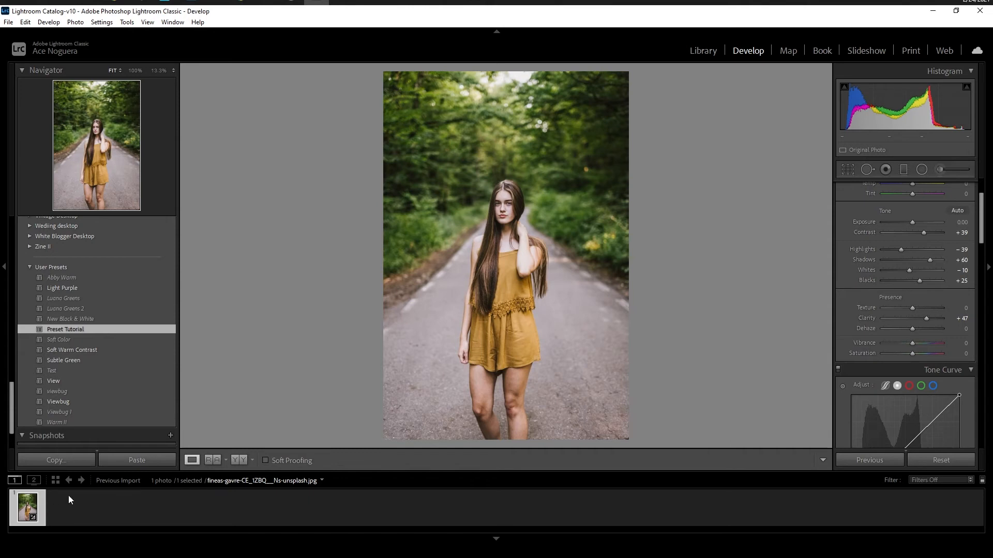
mouse_move(112, 515)
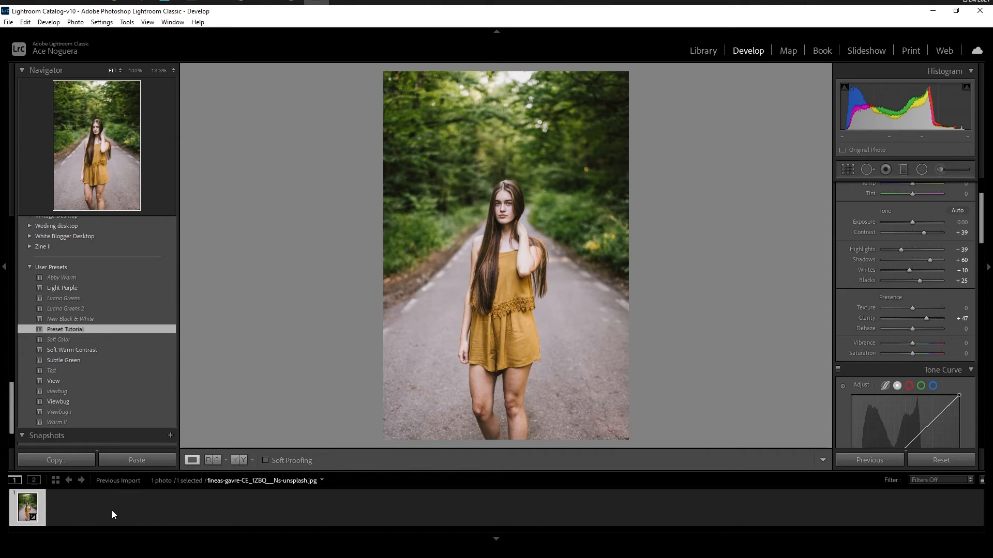
mouse_move(467, 518)
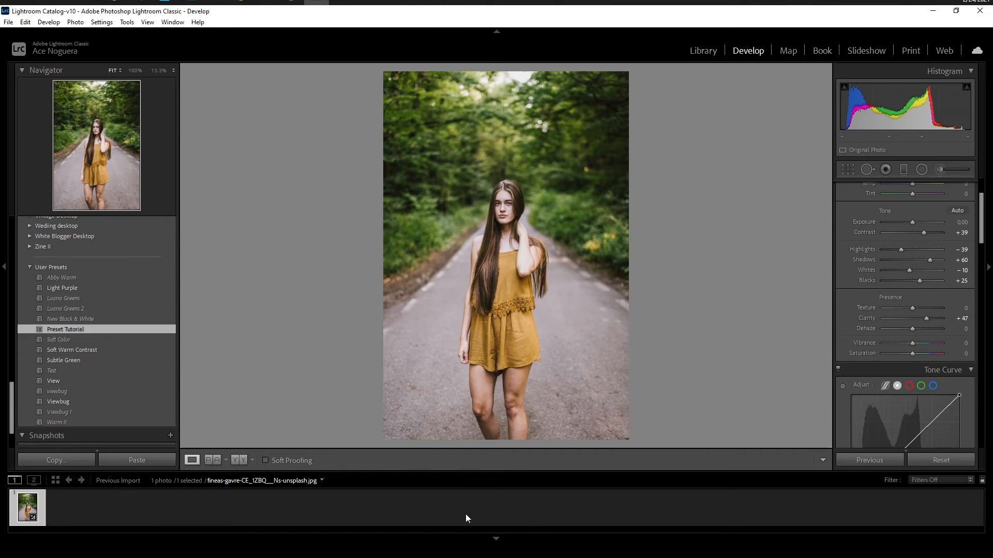
mouse_move(574, 515)
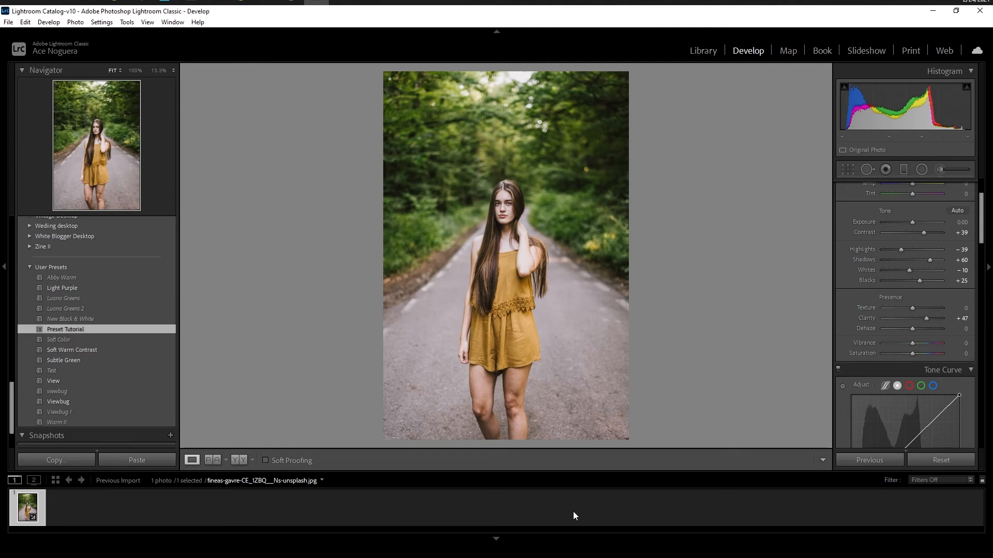
mouse_move(445, 518)
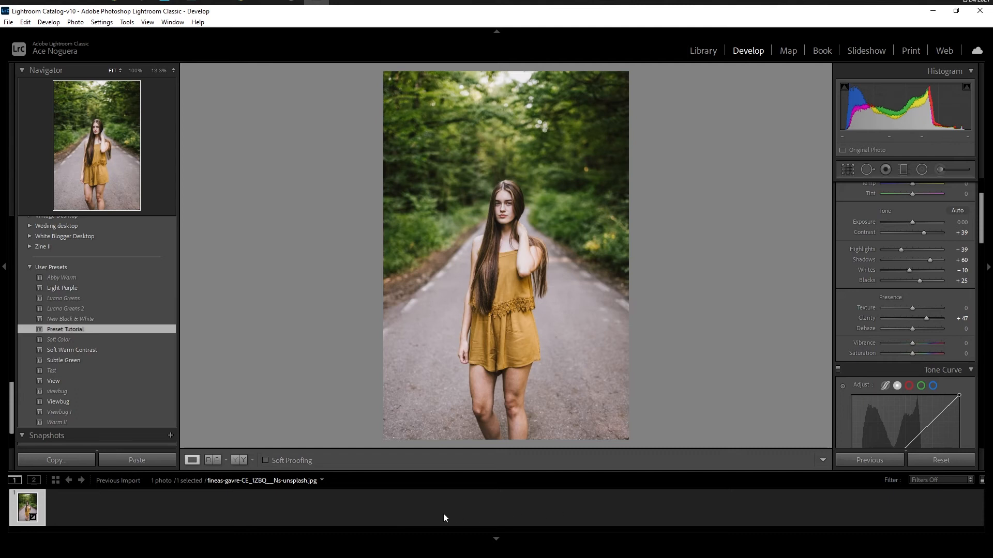
mouse_move(459, 510)
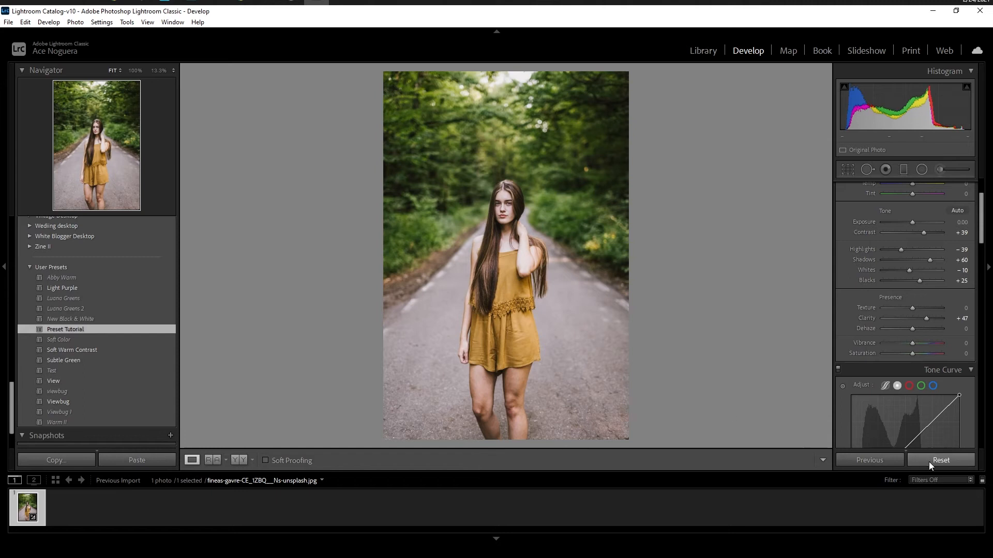
click(940, 459)
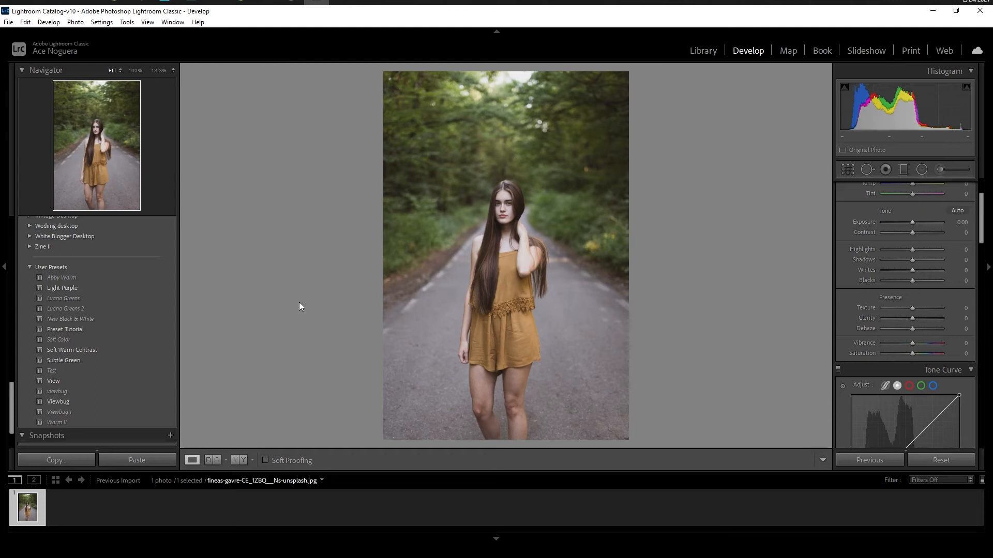
mouse_move(297, 305)
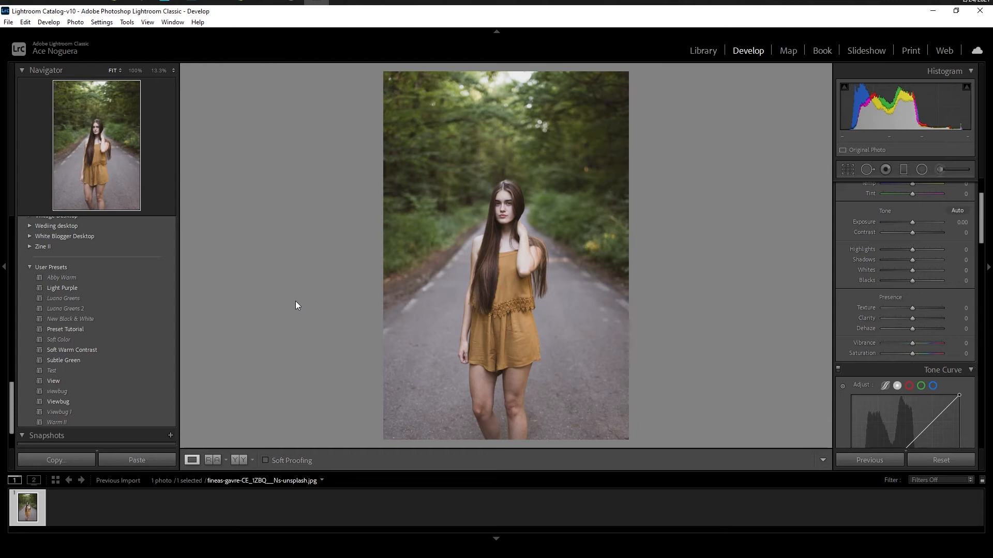
mouse_move(273, 309)
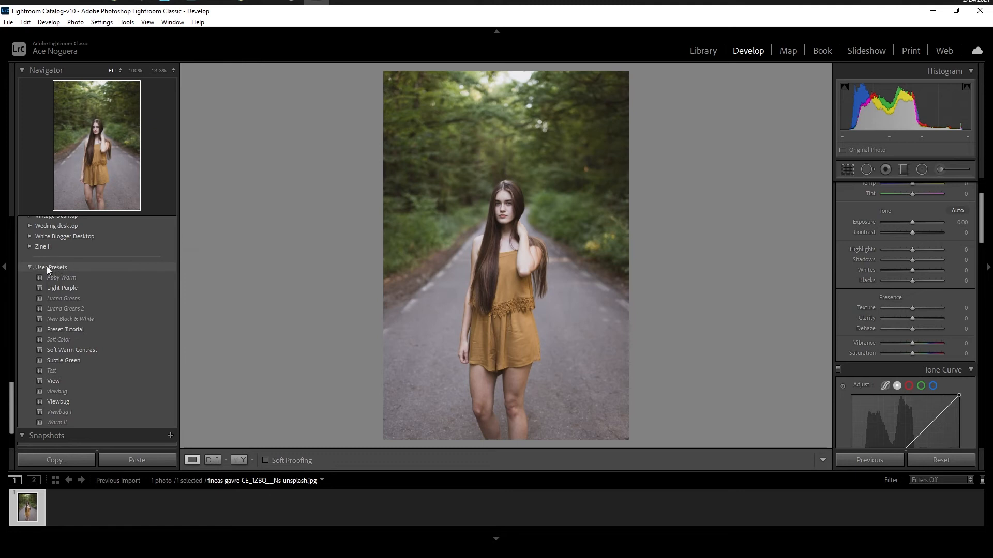
mouse_move(101, 274)
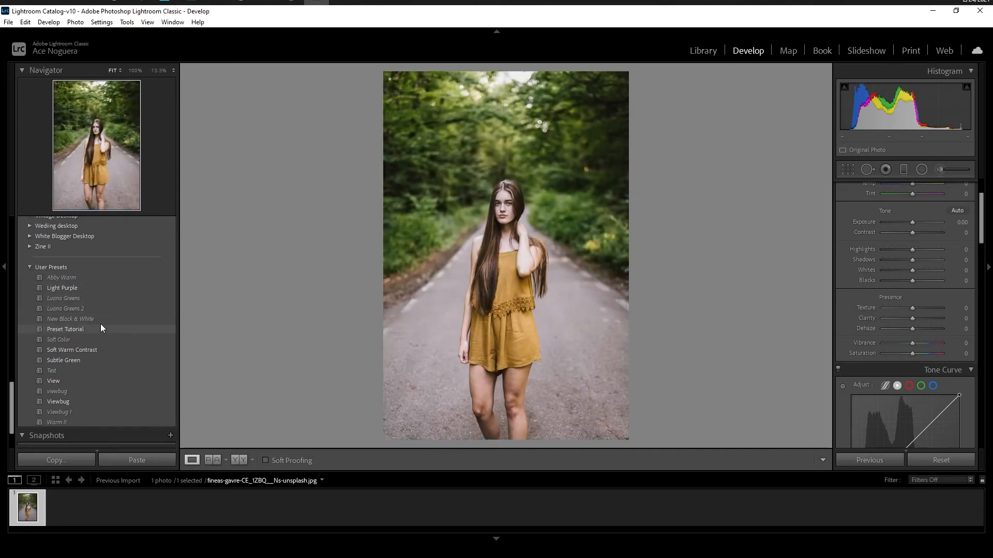
click(71, 350)
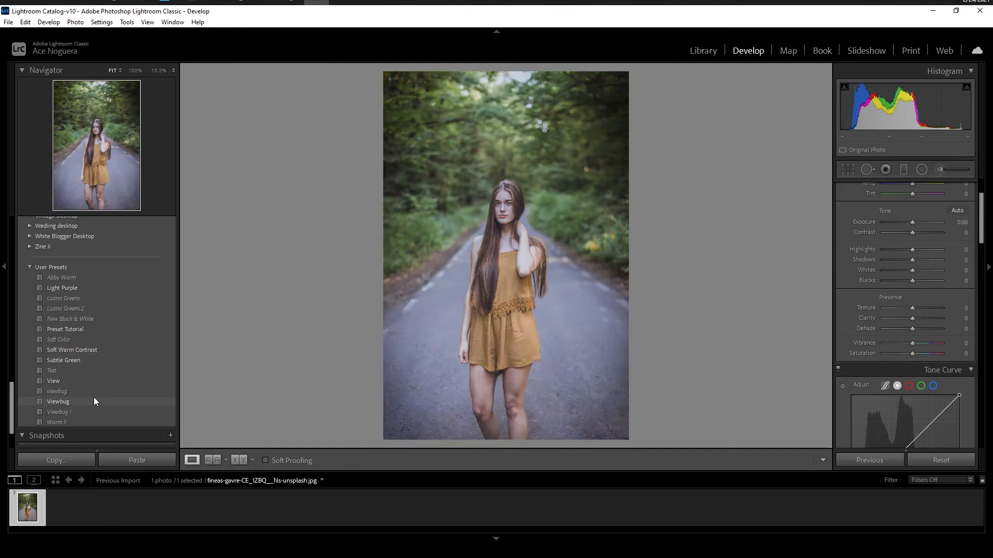
click(56, 422)
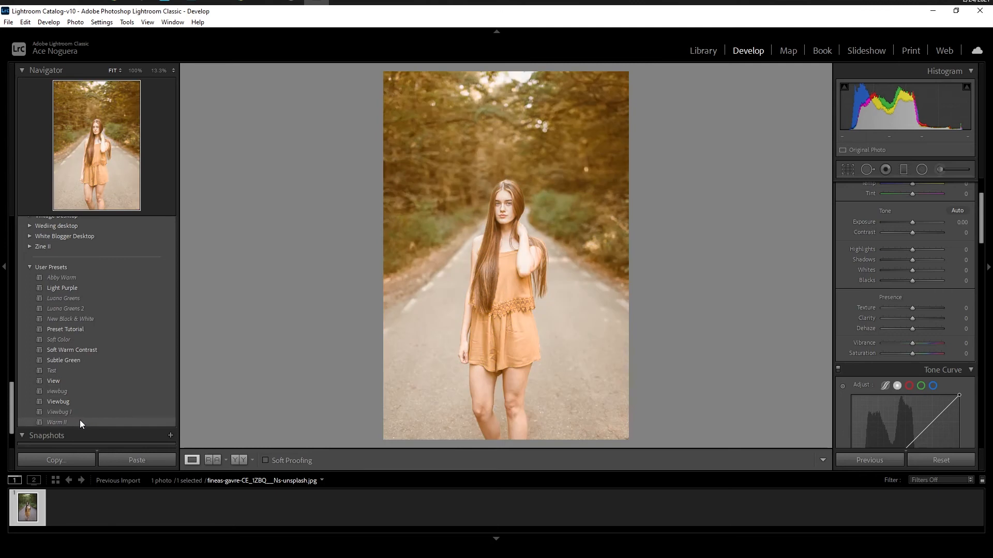
click(58, 422)
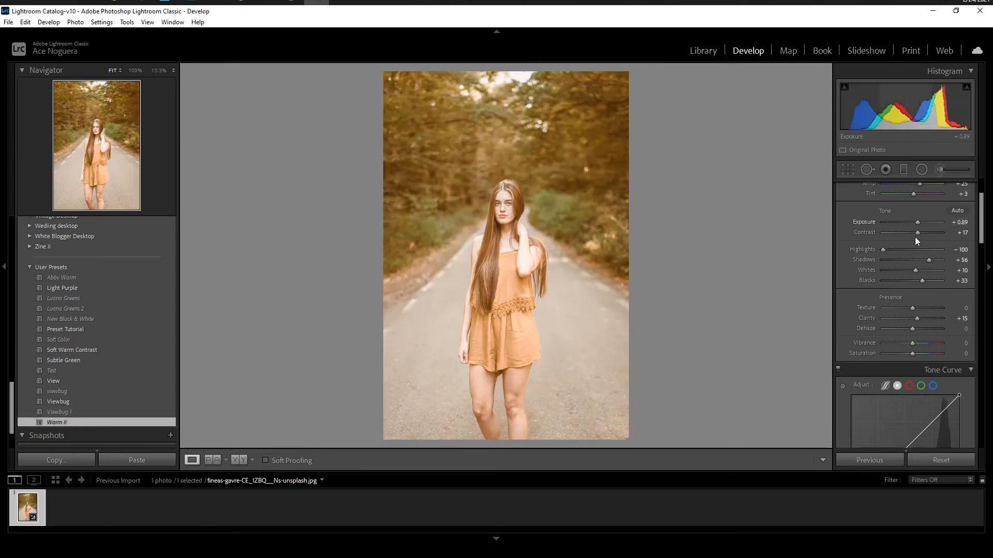
click(941, 459)
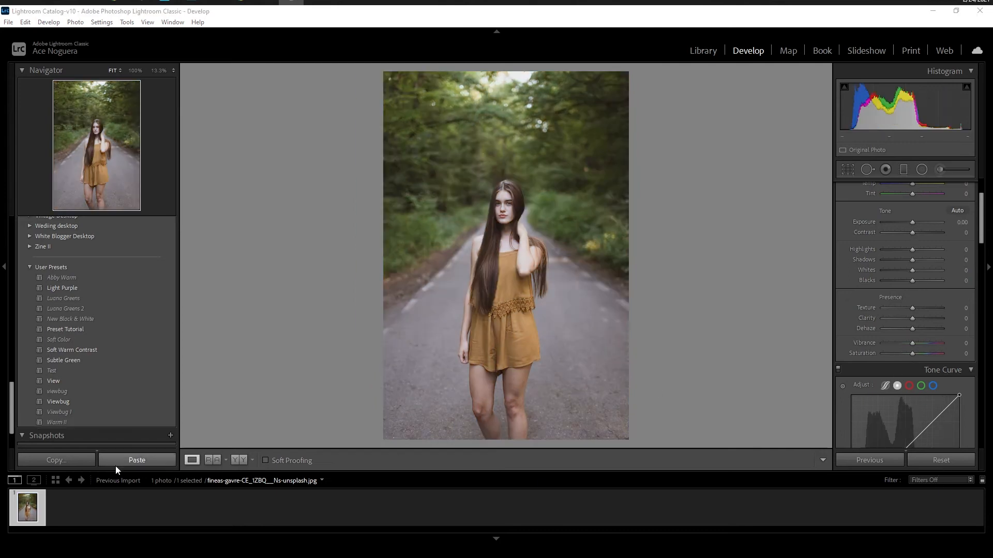
click(136, 461)
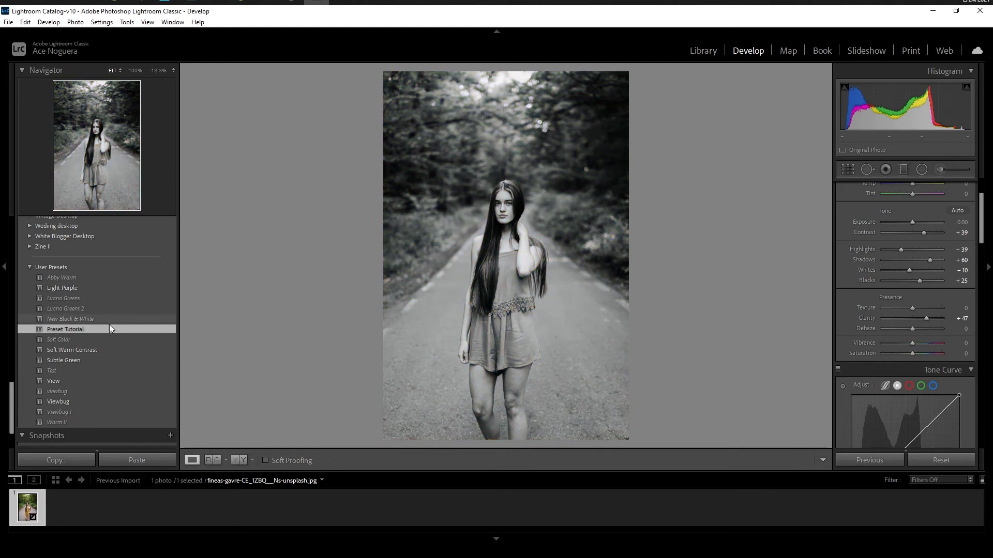
Reapply Preset Tutorial and bring up its context menu
click(64, 328)
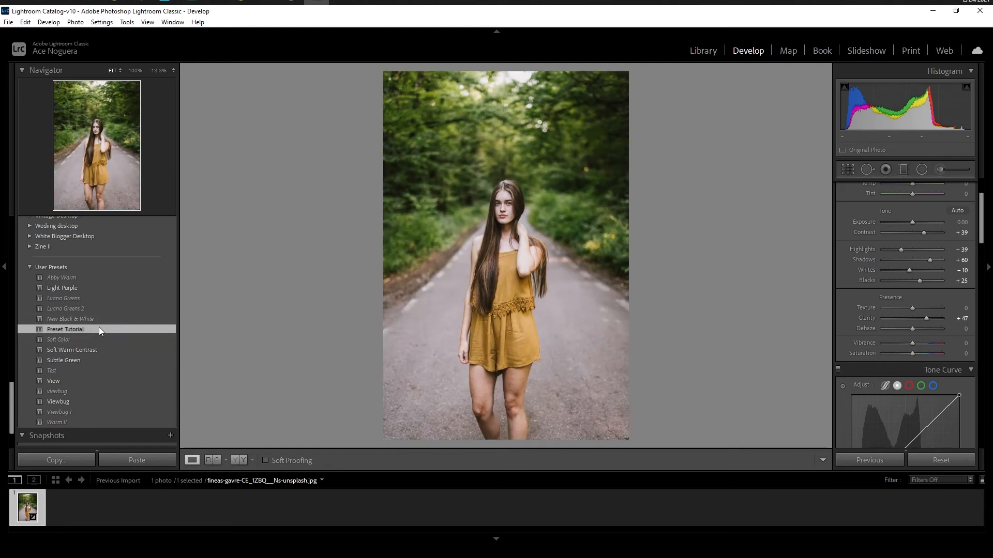
right_click(64, 329)
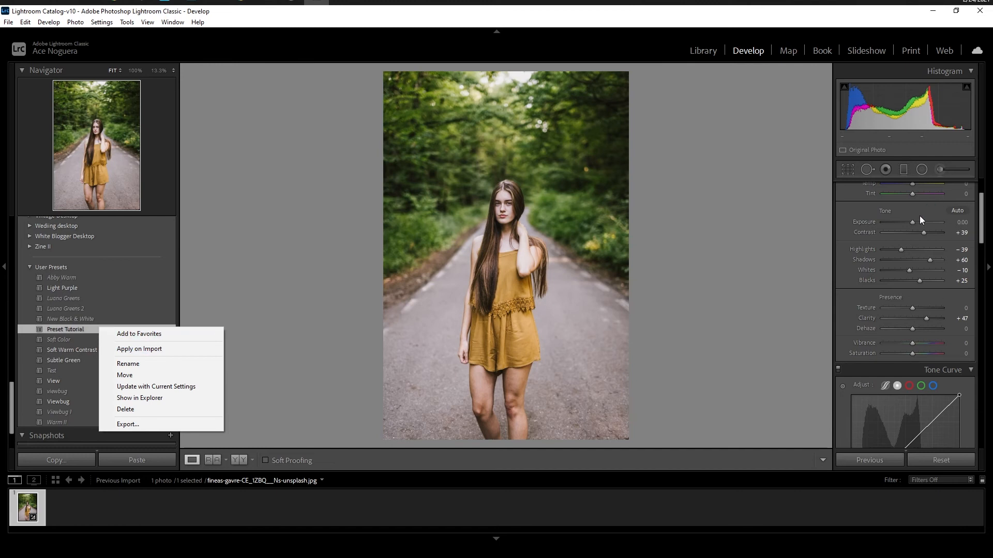
mouse_move(895, 247)
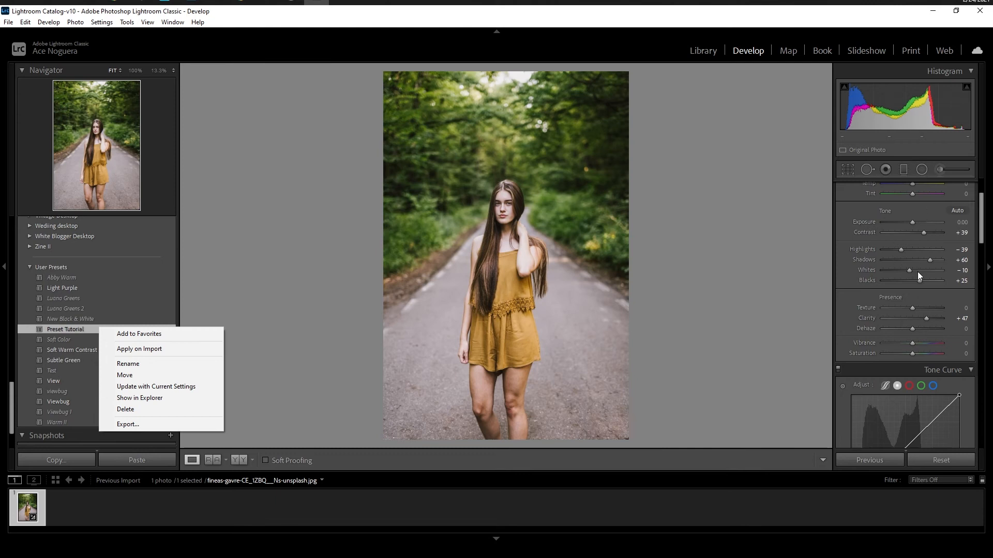
mouse_move(156, 385)
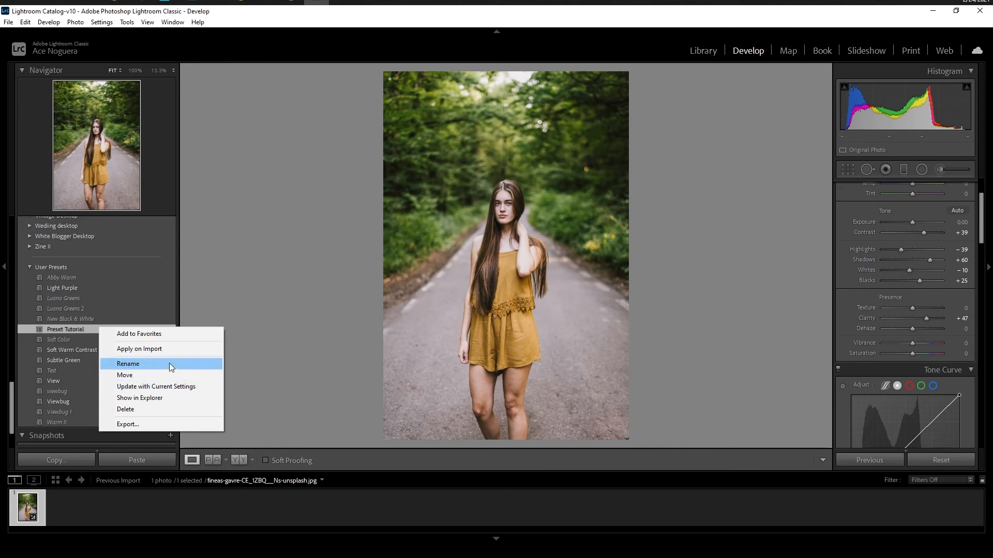
Rename the preset to 'Preset Tutorial Rename' and confirm
click(127, 363)
text(Preset Tutorial Rename)
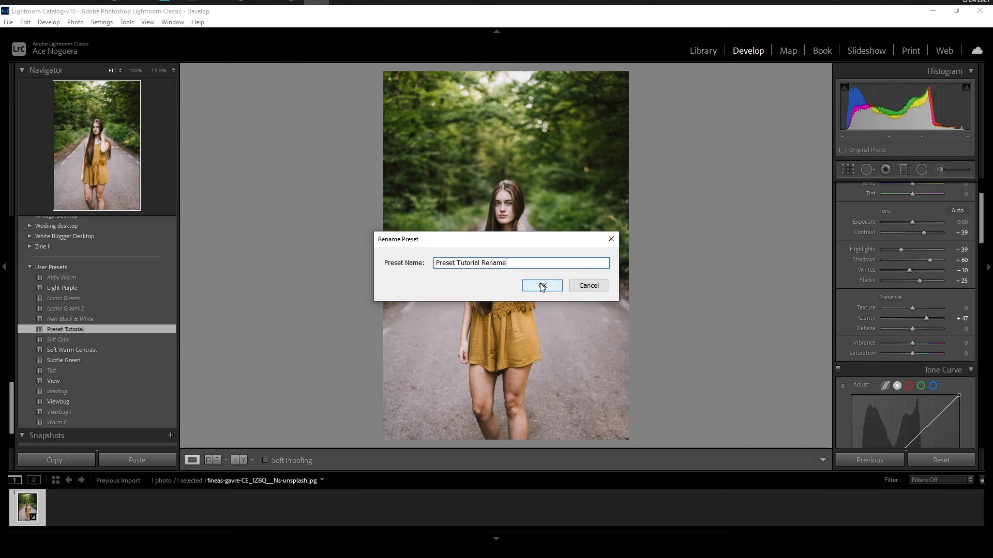
click(541, 285)
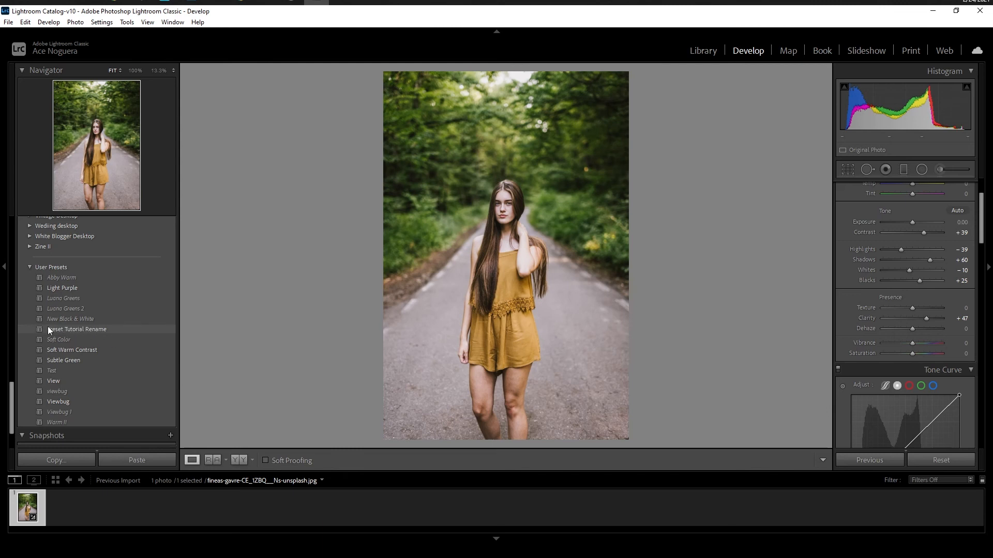
Bring up the context menu of the renamed Preset Tutorial Rename preset
right_click(76, 329)
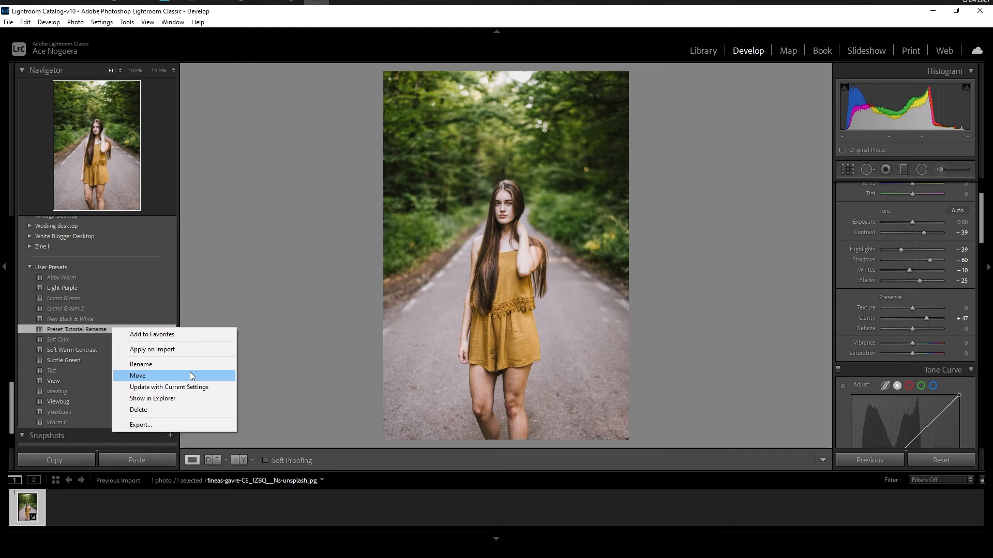
mouse_move(63, 268)
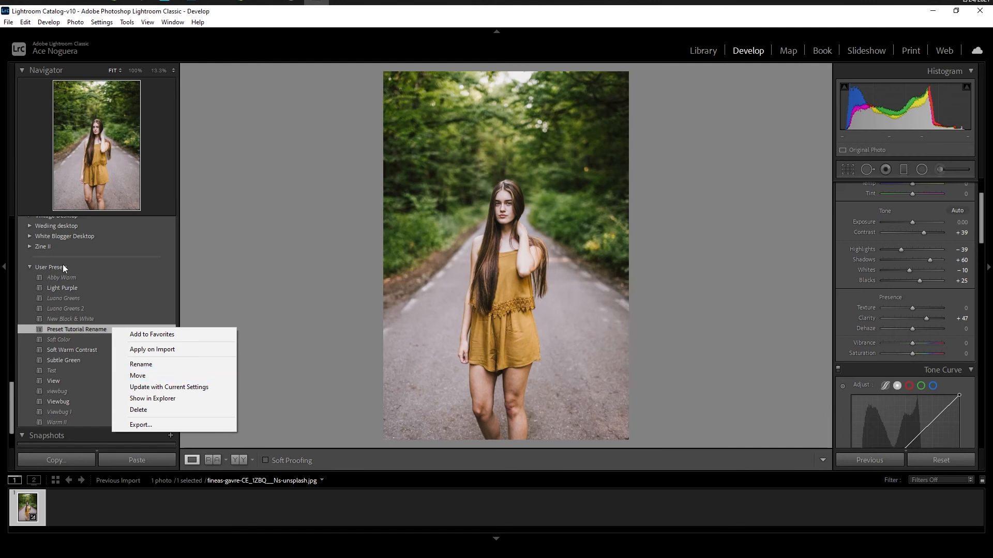
mouse_move(138, 375)
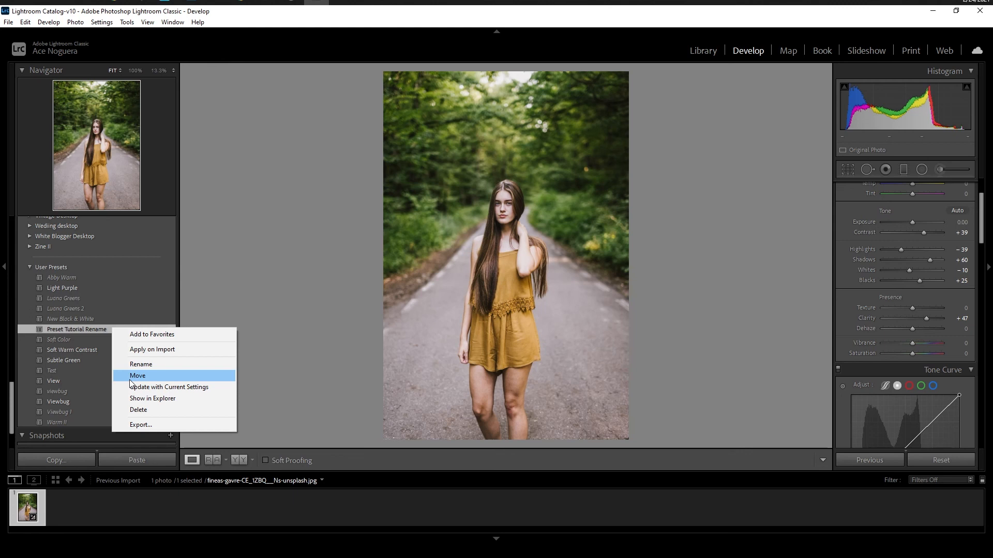
mouse_move(195, 402)
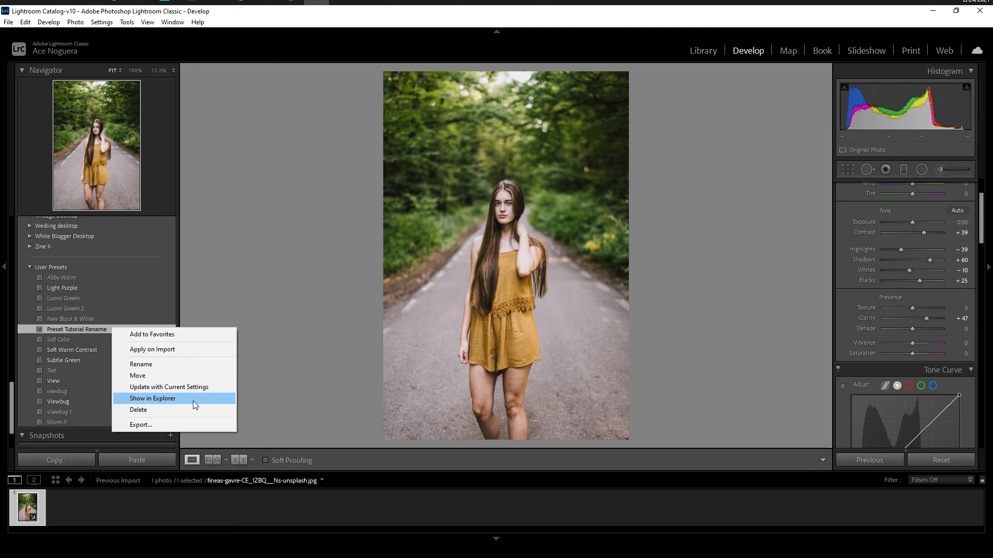
mouse_move(152, 404)
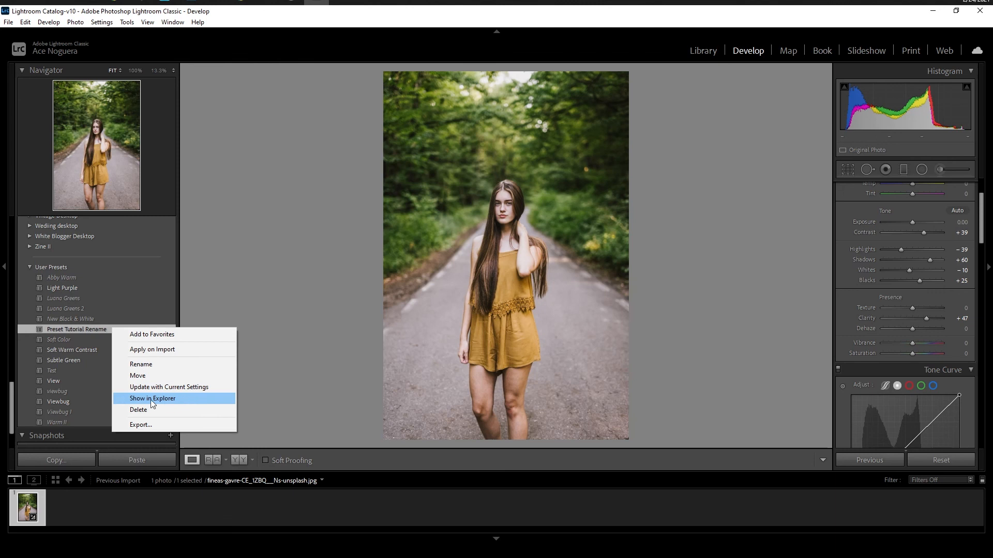
mouse_move(166, 400)
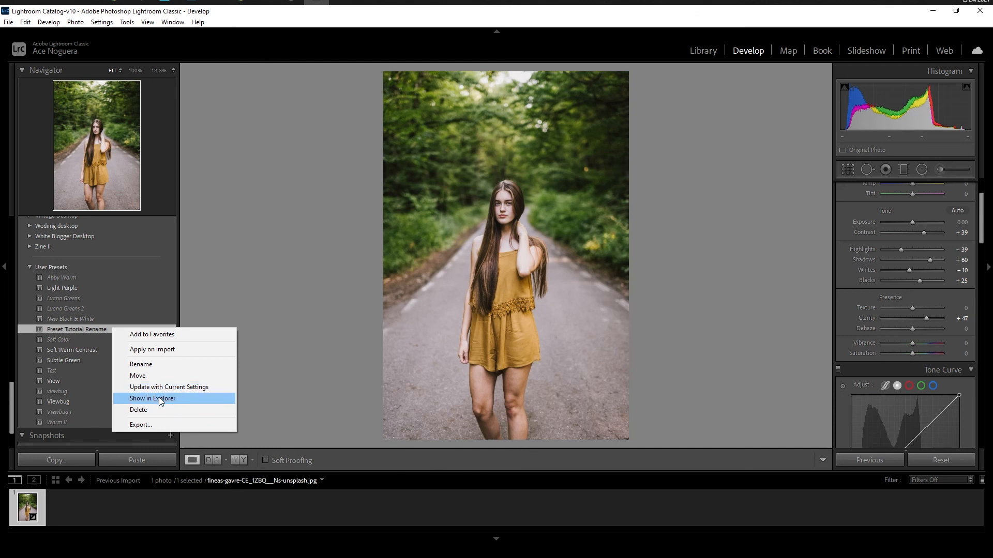
mouse_move(179, 399)
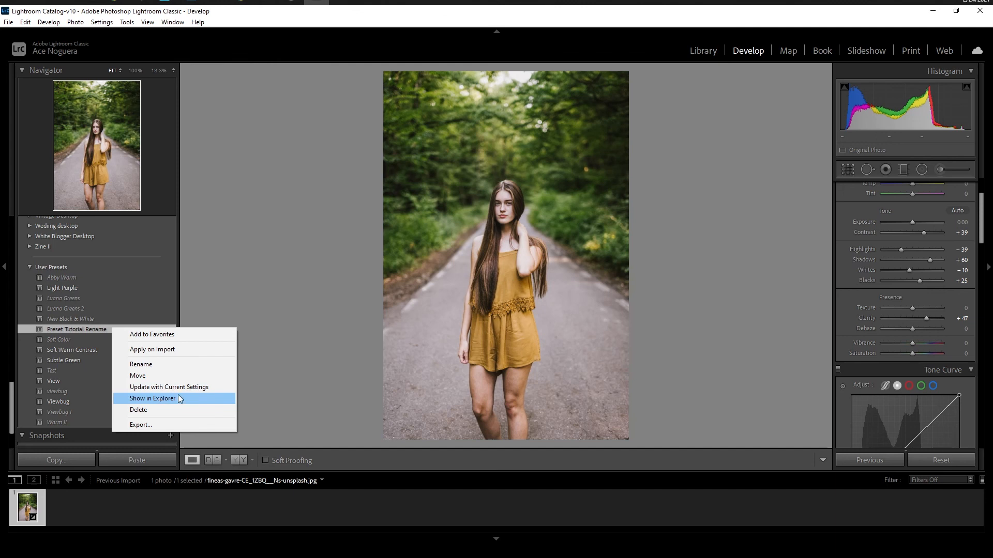